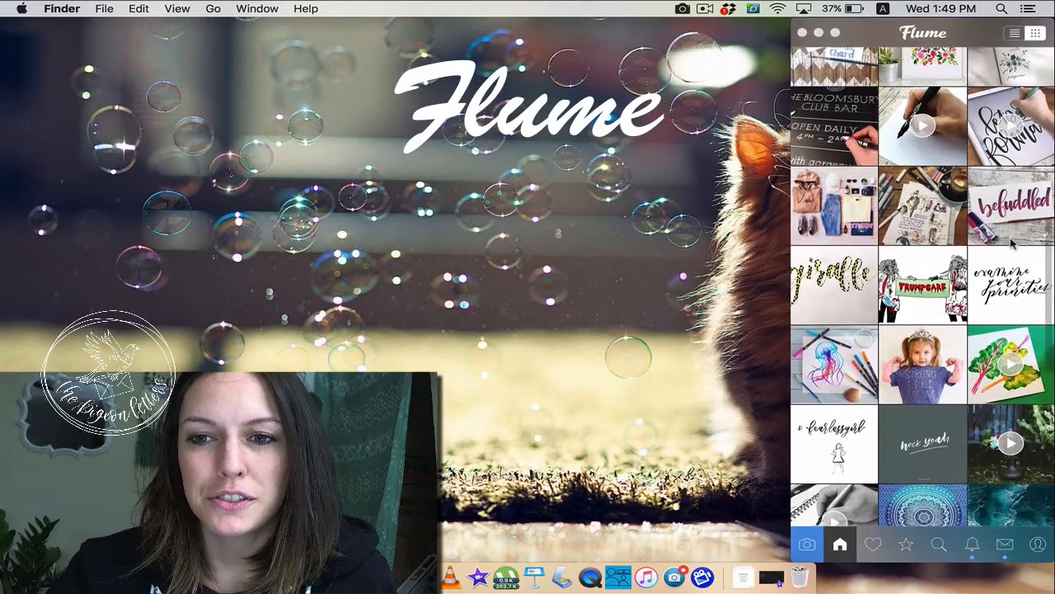
Step: Review the Notifications settings in Flume's preferences window
{"action": "scroll", "scroll_direction": "down", "scroll_amount": 3}
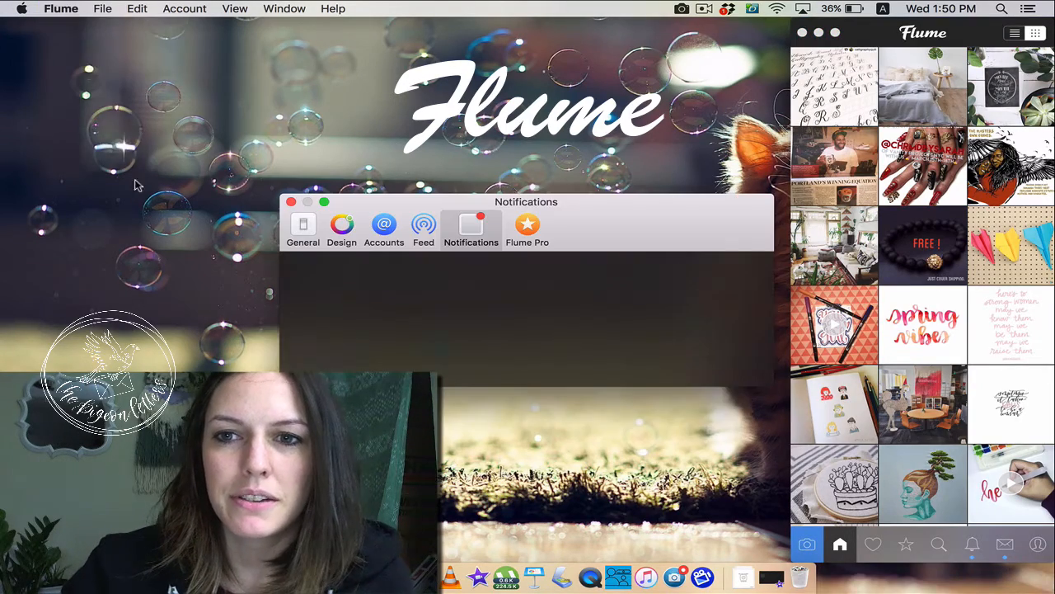
Step: Switch the Design setting between Dark and Light, check the account menu, and leave it on Light
{"action": "left_click", "coordinate": [341, 230]}
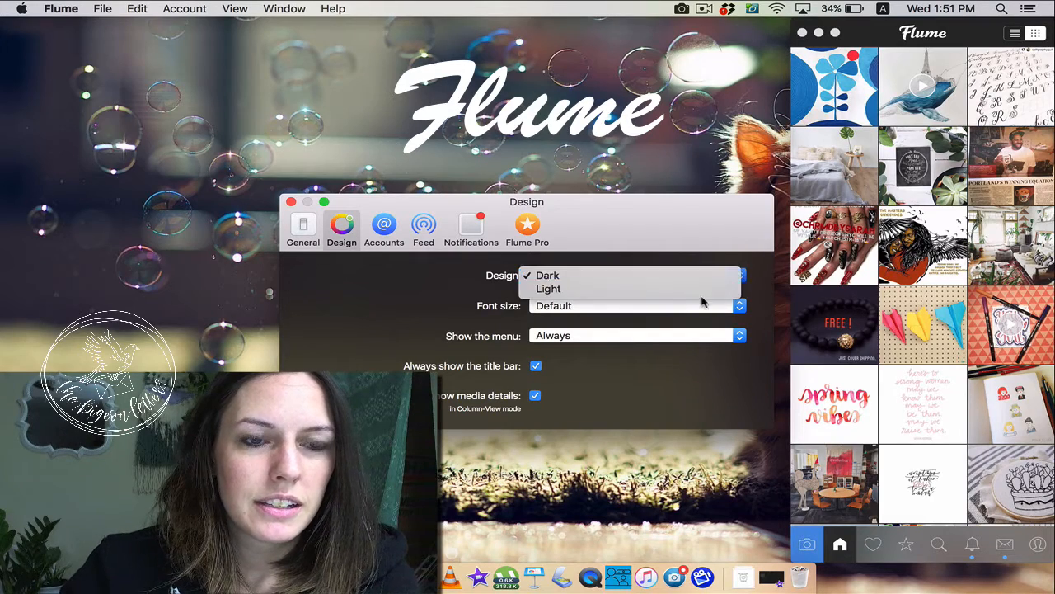
{"action": "left_click", "coordinate": [547, 274]}
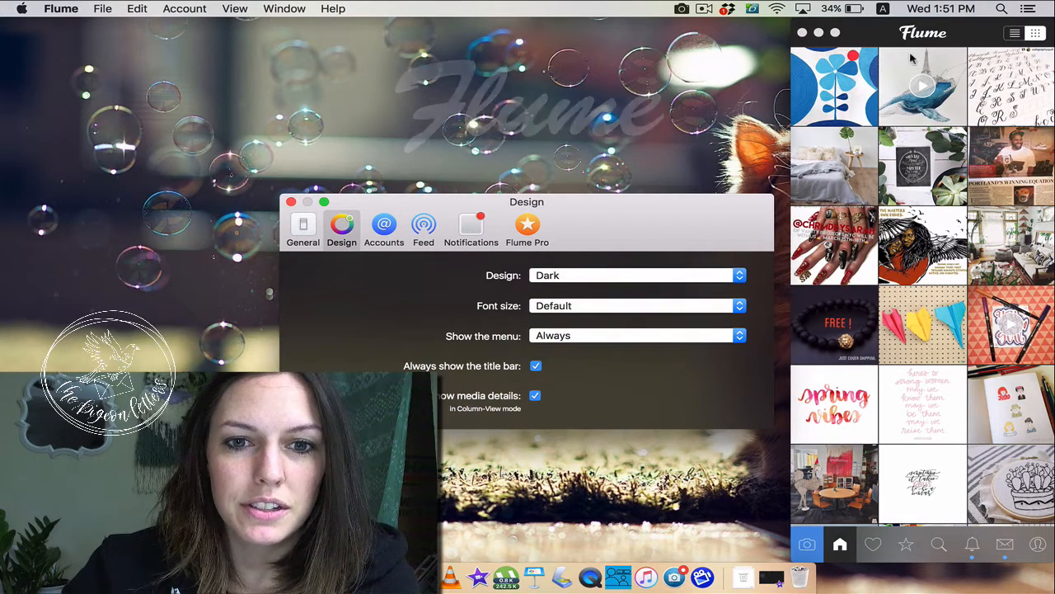
{"action": "left_click", "coordinate": [635, 274]}
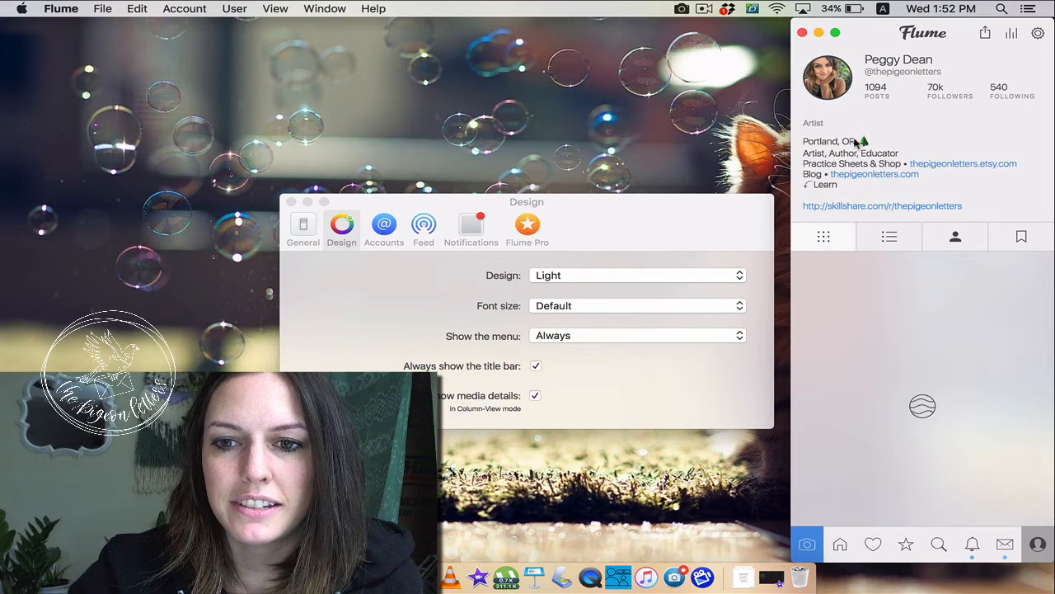
{"action": "left_click", "coordinate": [634, 273]}
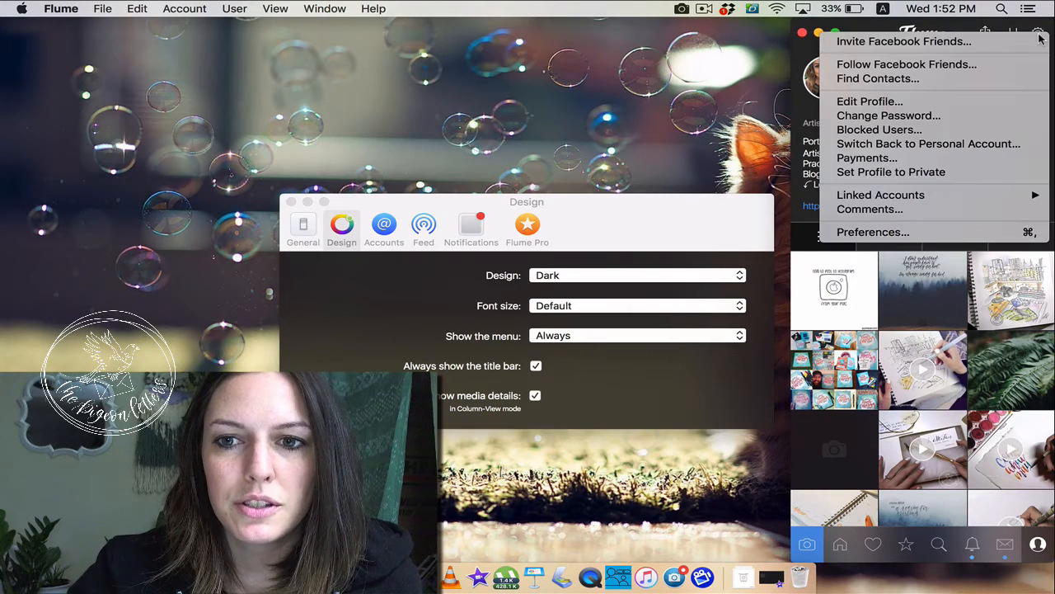
{"action": "mouse_move", "coordinate": [926, 143]}
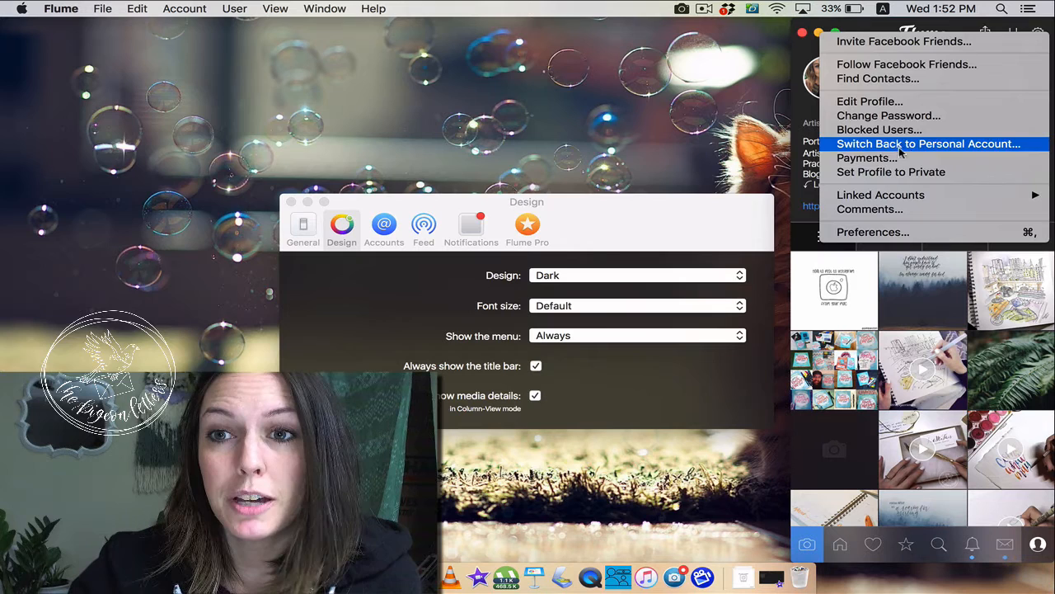
{"action": "mouse_move", "coordinate": [979, 150]}
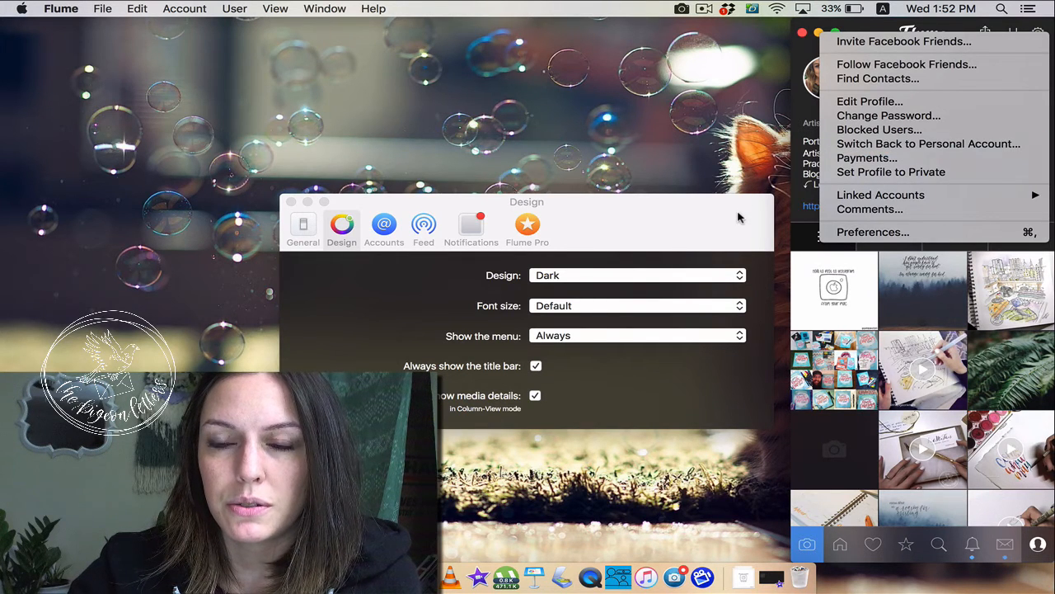
{"action": "mouse_move", "coordinate": [726, 228]}
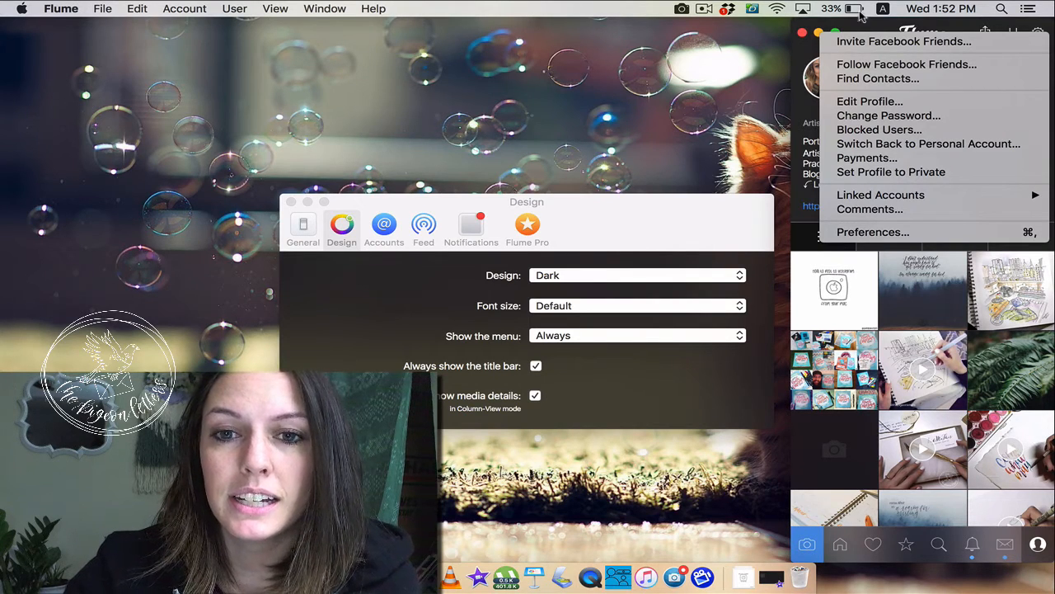
{"action": "left_click", "coordinate": [783, 317]}
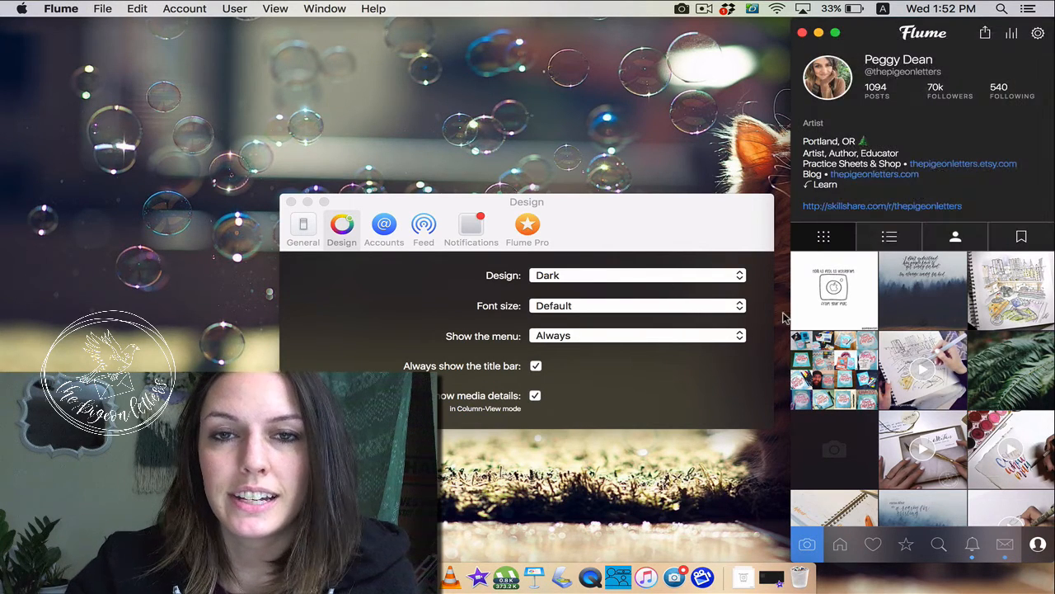
{"action": "mouse_move", "coordinate": [640, 228]}
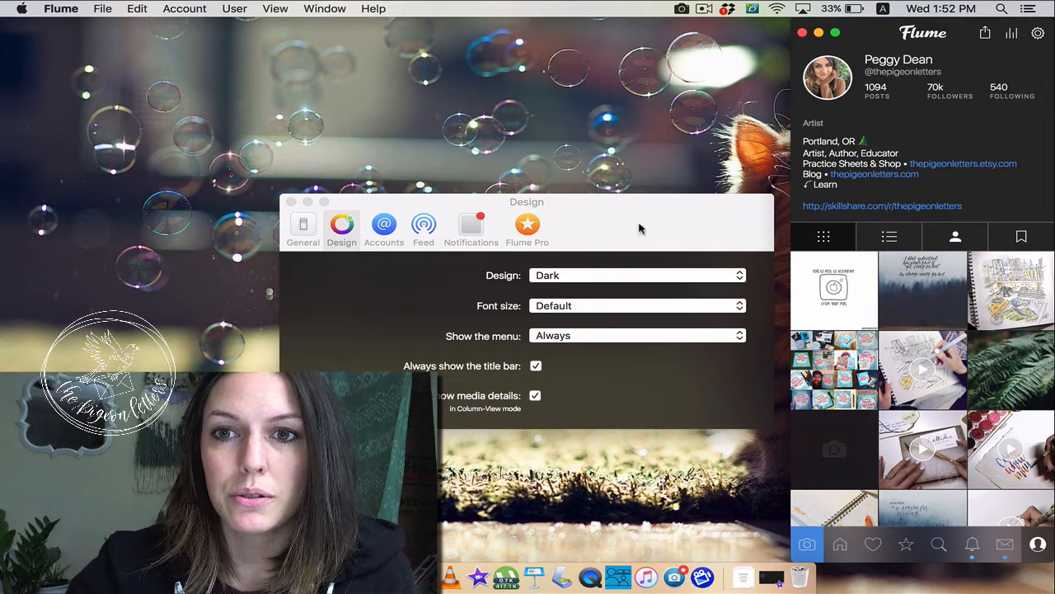
{"action": "left_click", "coordinate": [637, 275]}
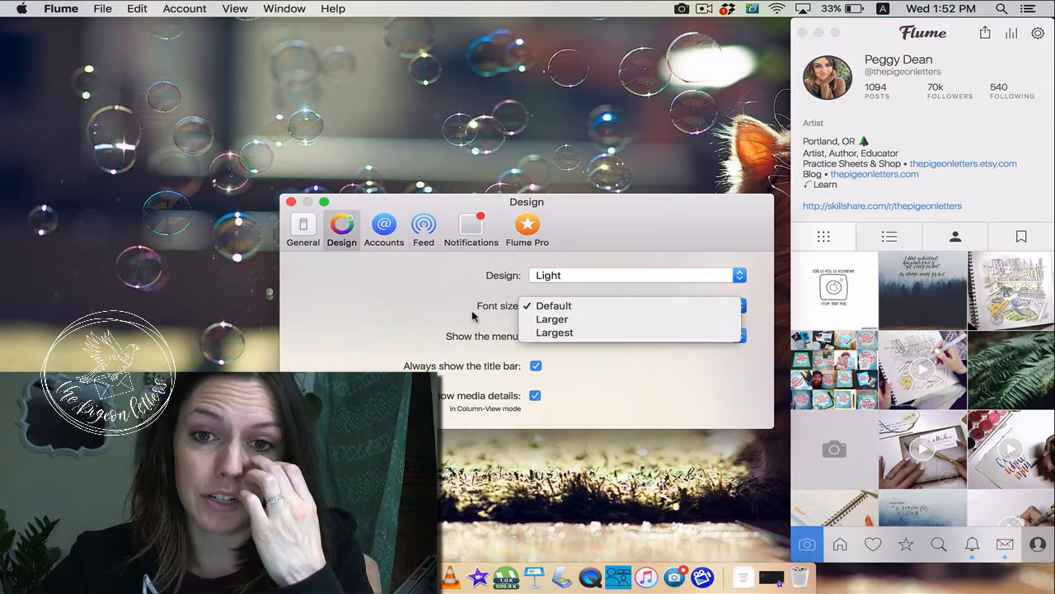
Step: Keep Default font size and try menu visibility on scroll-up and hover before setting it to Always
{"action": "left_click", "coordinate": [551, 320]}
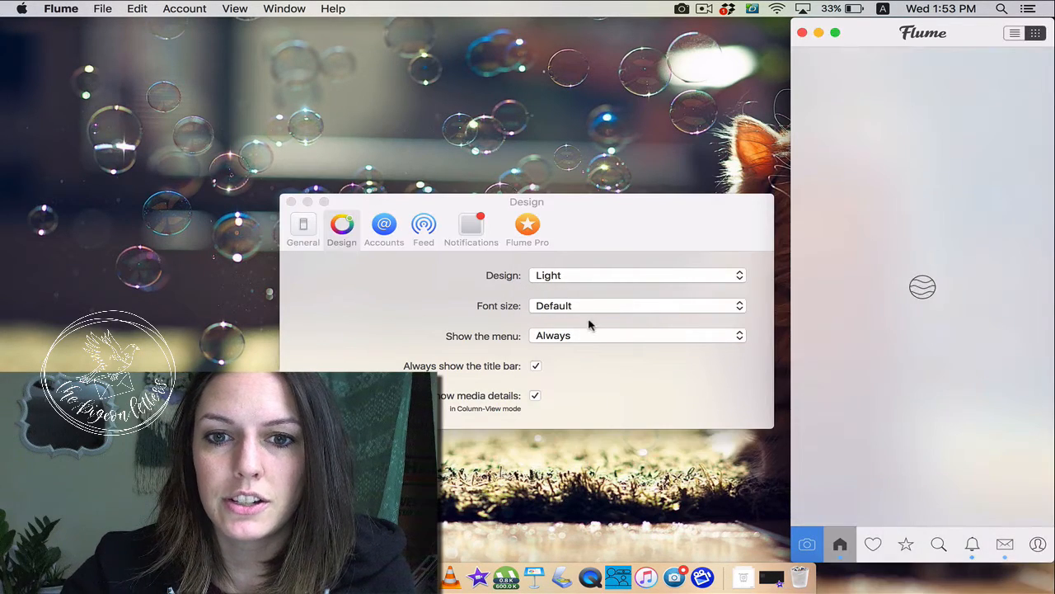
{"action": "left_click", "coordinate": [635, 335]}
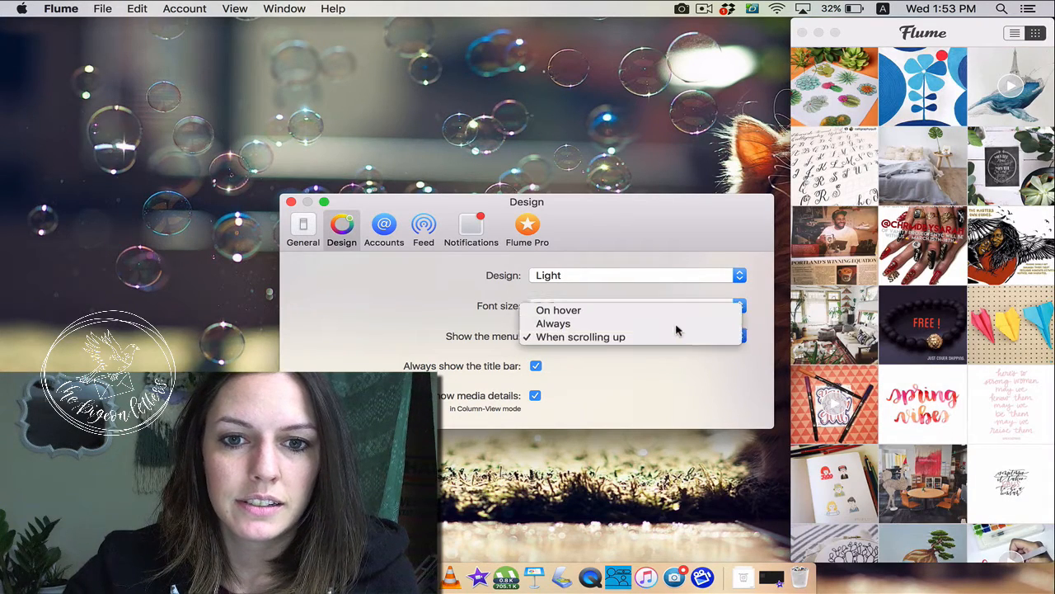
{"action": "left_click", "coordinate": [554, 323]}
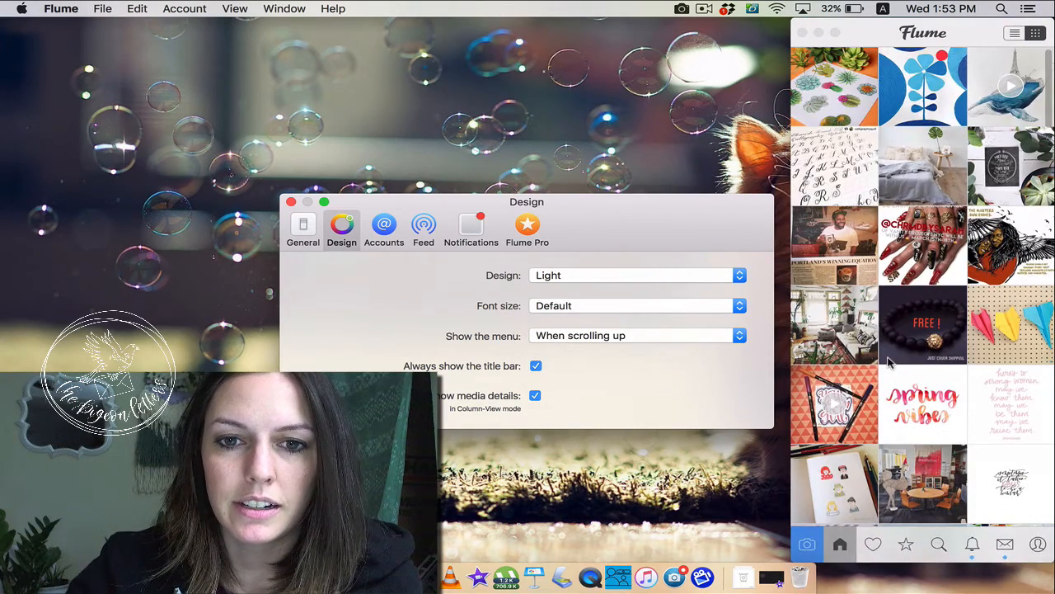
{"action": "left_click", "coordinate": [635, 335]}
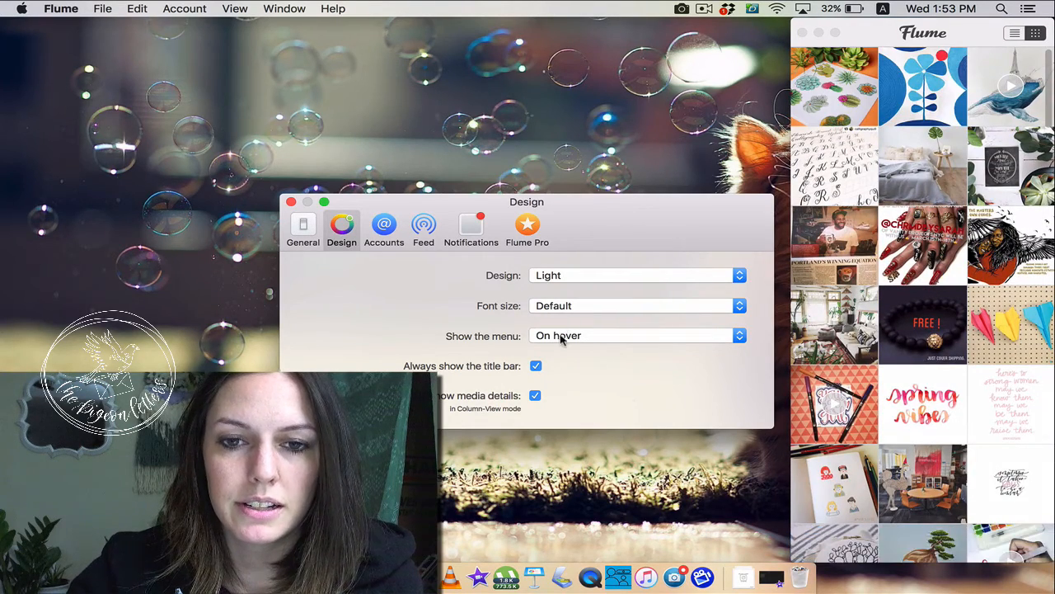
{"action": "left_click", "coordinate": [635, 337]}
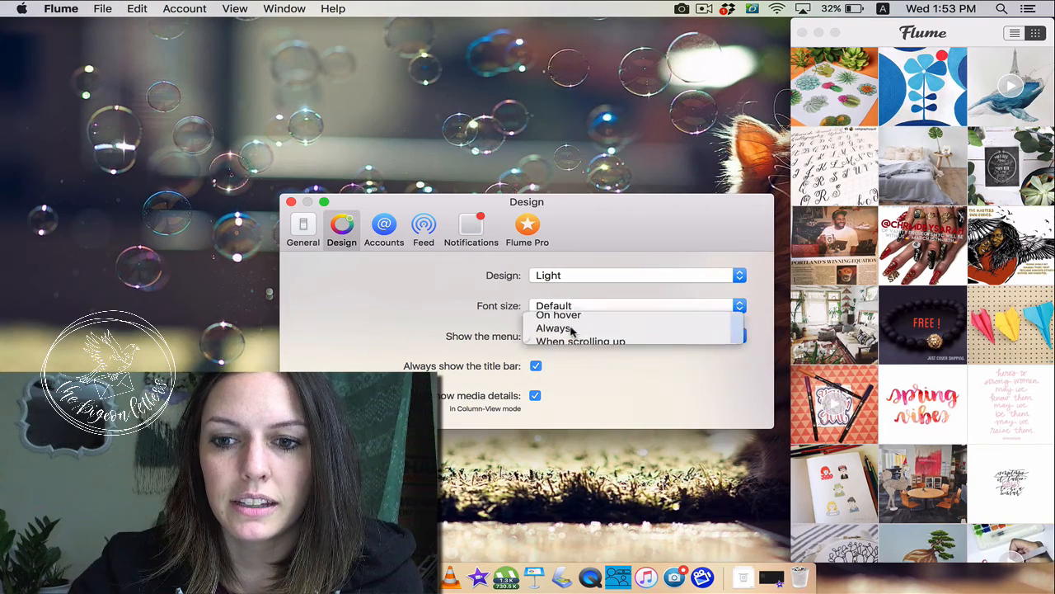
{"action": "left_click", "coordinate": [552, 326]}
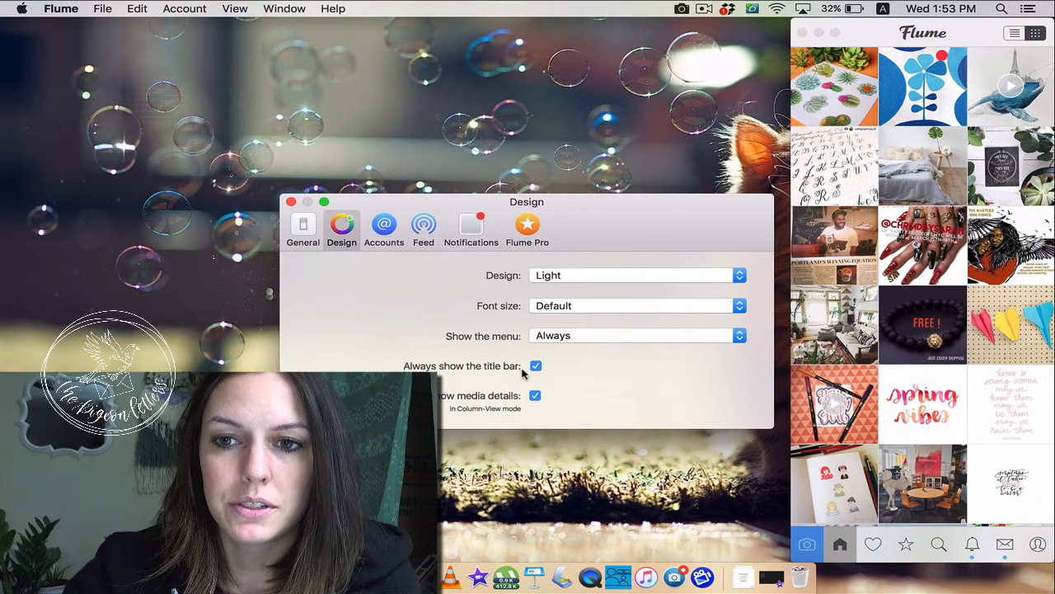
Step: Toggle the title bar and column-view media details off and back on, then go to Notifications
{"action": "left_click", "coordinate": [536, 366]}
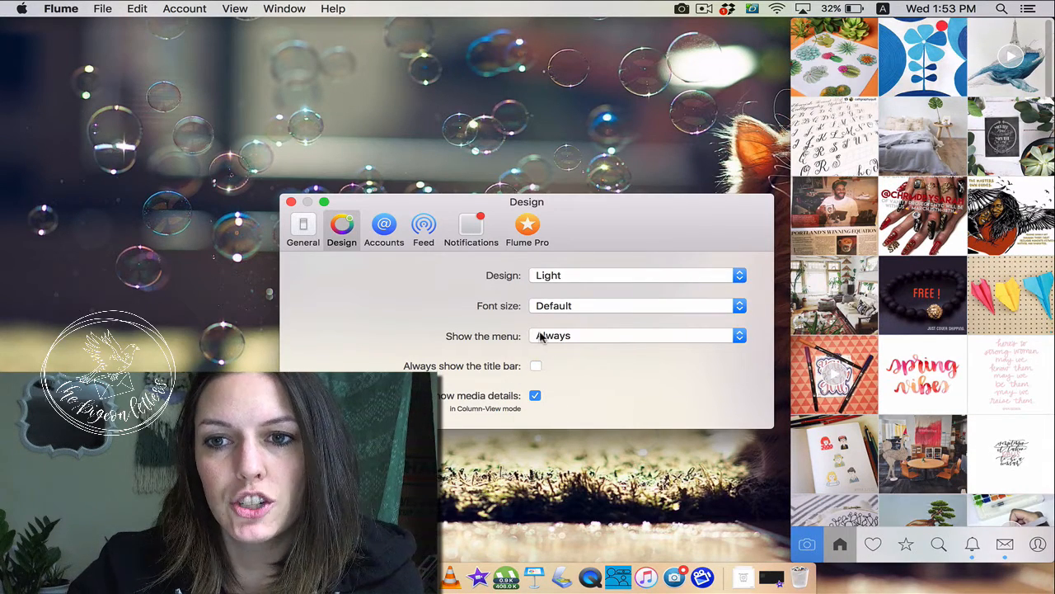
{"action": "left_click", "coordinate": [635, 336]}
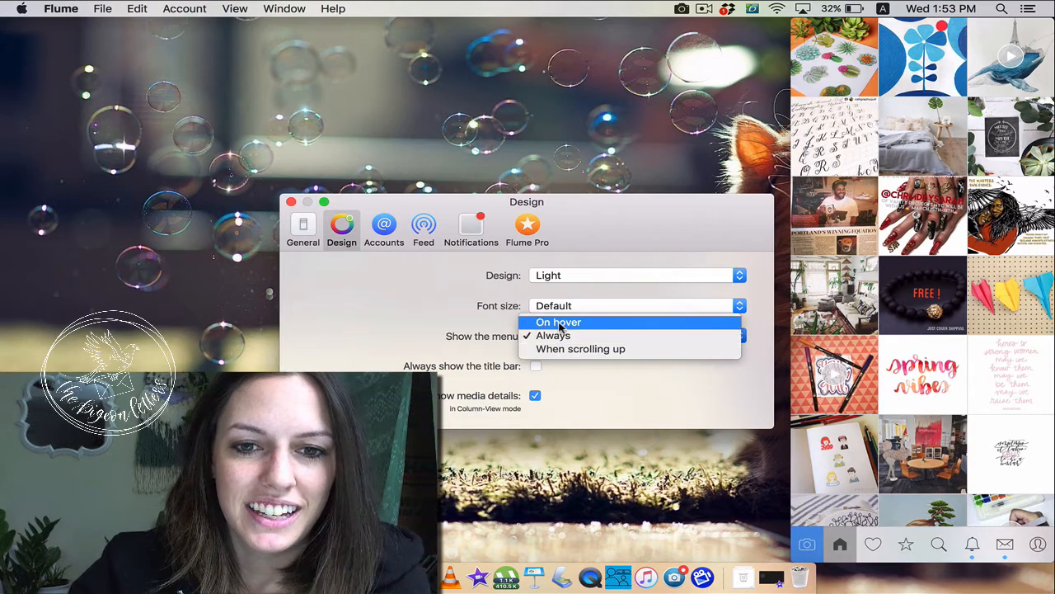
{"action": "left_click", "coordinate": [559, 322]}
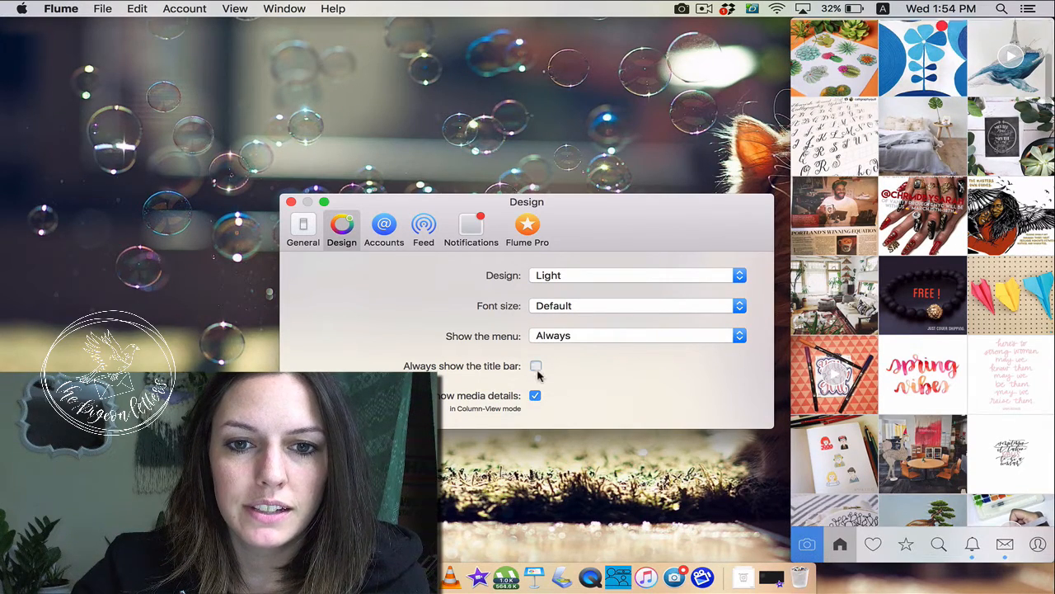
{"action": "left_click", "coordinate": [536, 366]}
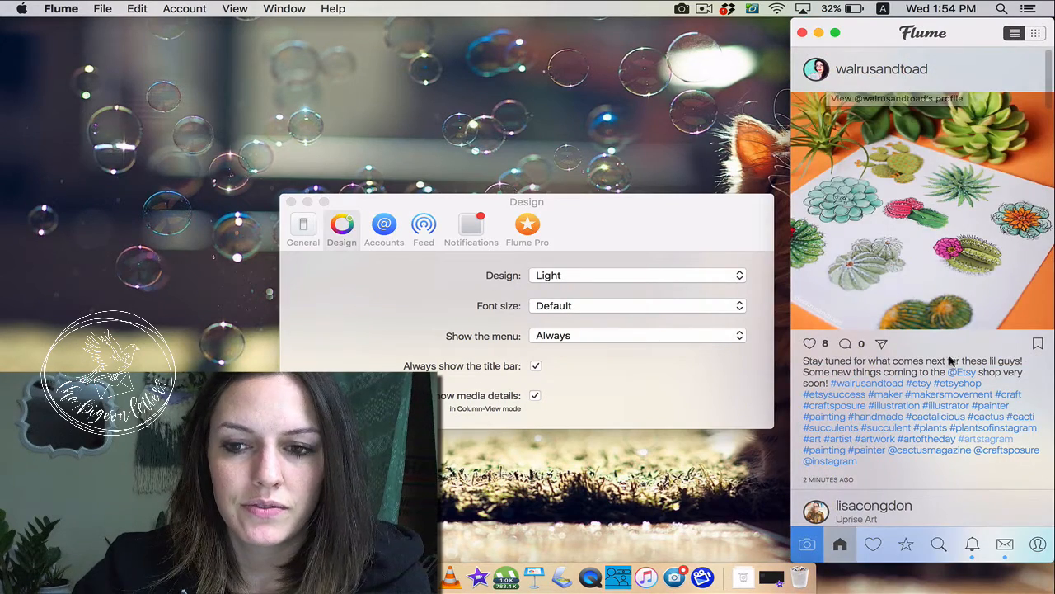
{"action": "left_click", "coordinate": [534, 396]}
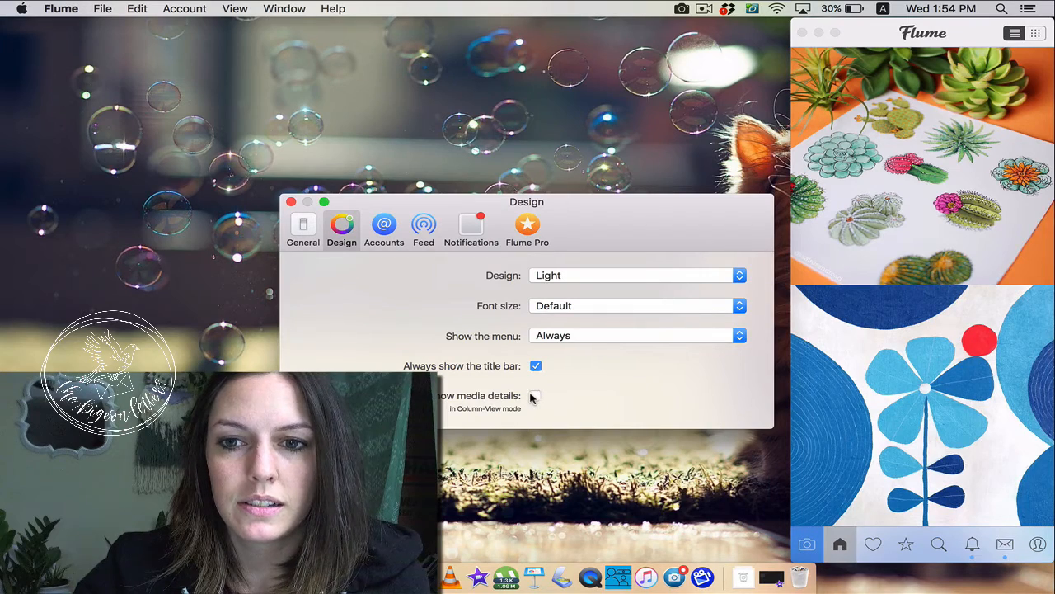
{"action": "left_click", "coordinate": [536, 396]}
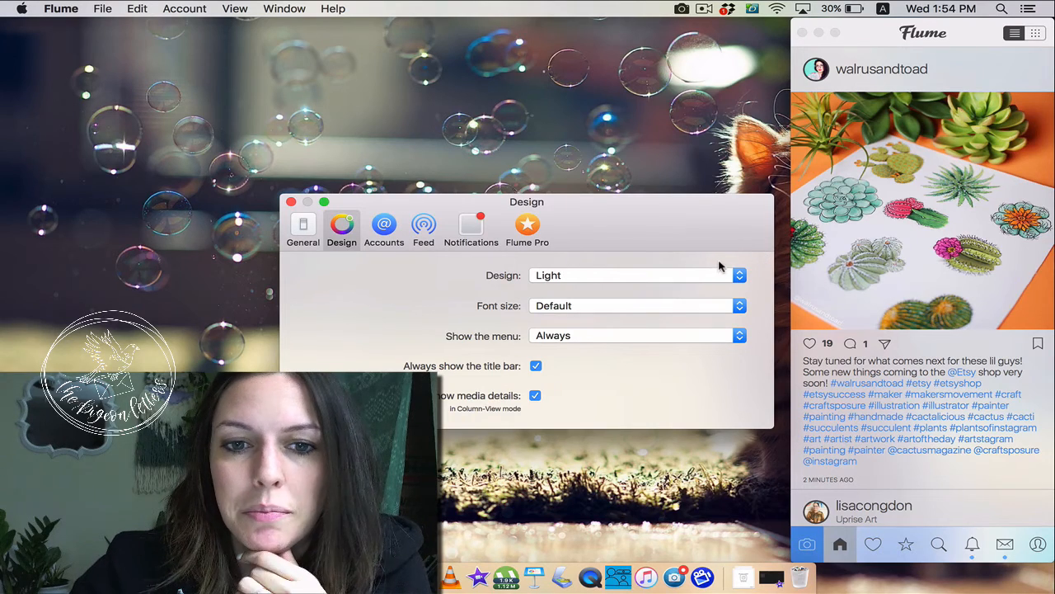
{"action": "left_click", "coordinate": [472, 229]}
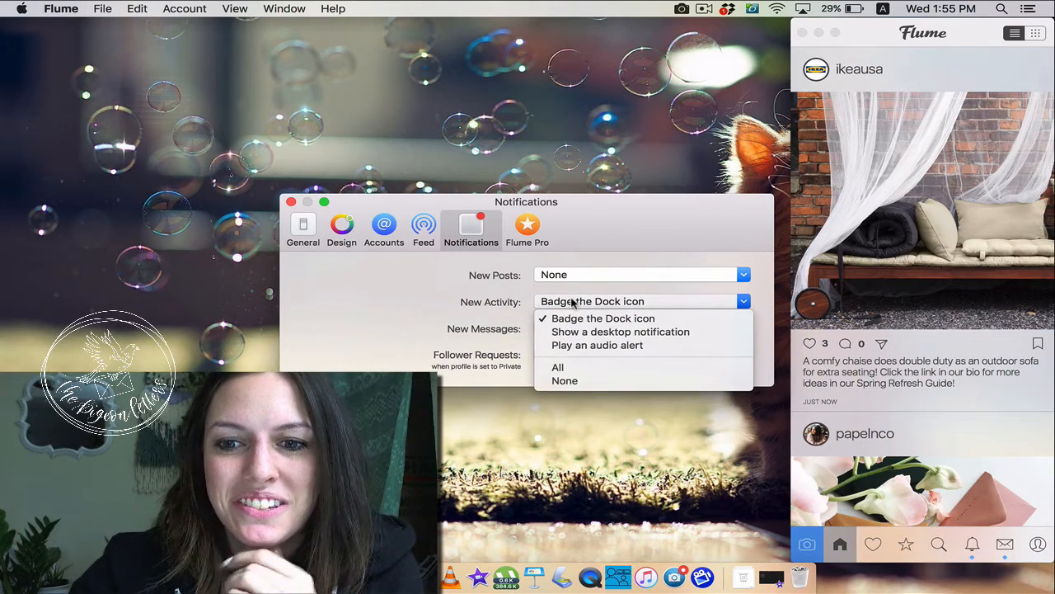
Step: Keep new activity badging the Dock icon and view the Flume Pro upgrade thank-you section
{"action": "left_click", "coordinate": [604, 316]}
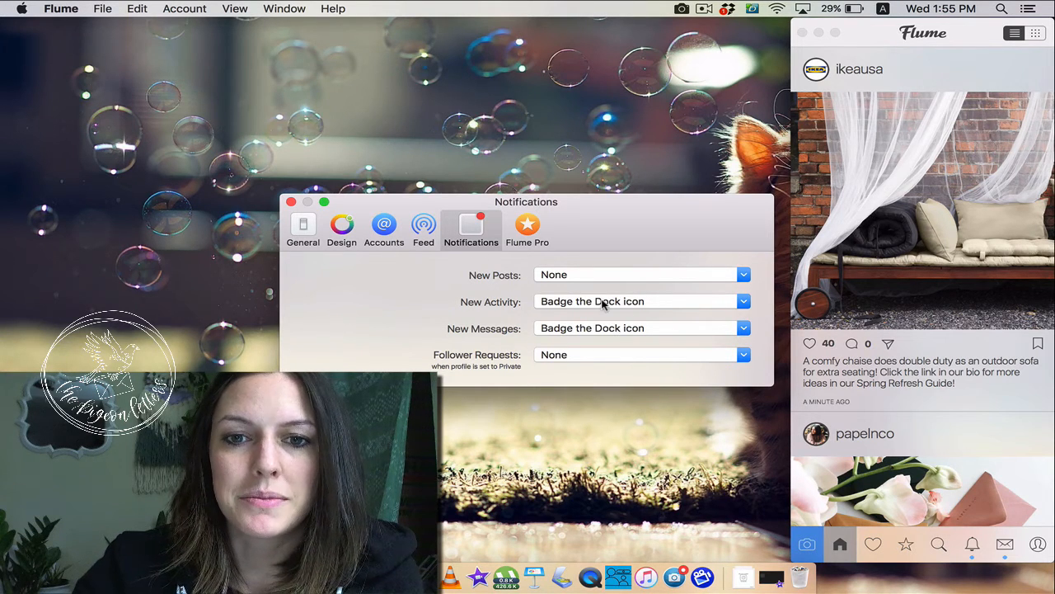
{"action": "left_click", "coordinate": [641, 300]}
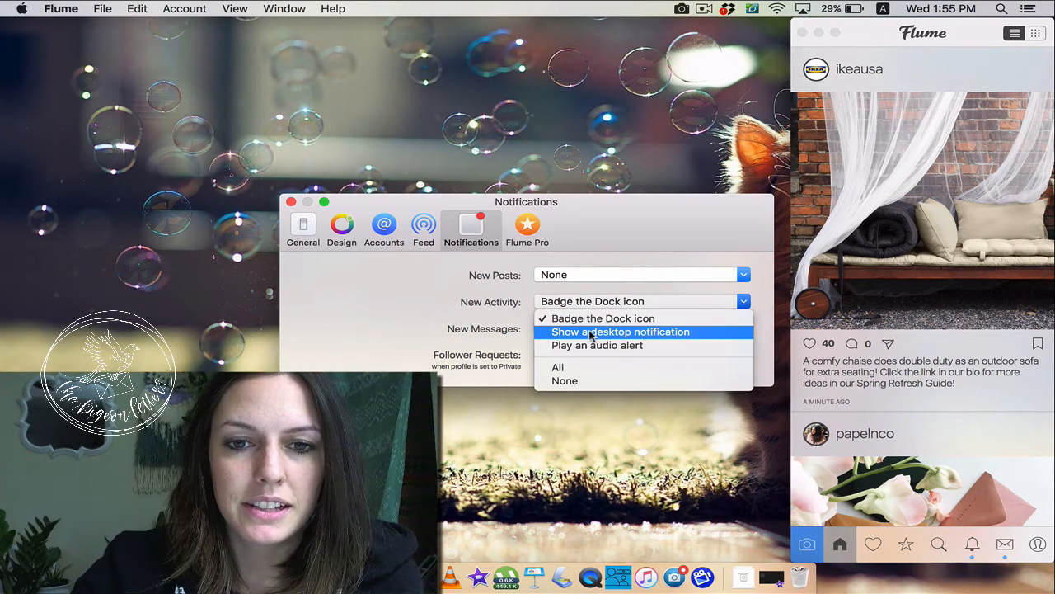
{"action": "mouse_move", "coordinate": [607, 368]}
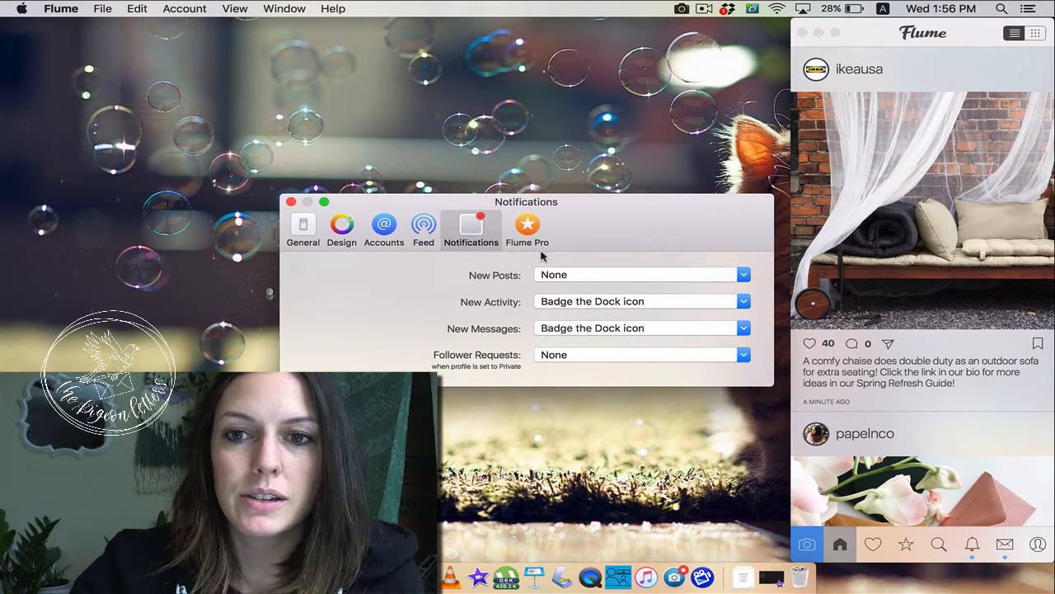
{"action": "left_click", "coordinate": [527, 230]}
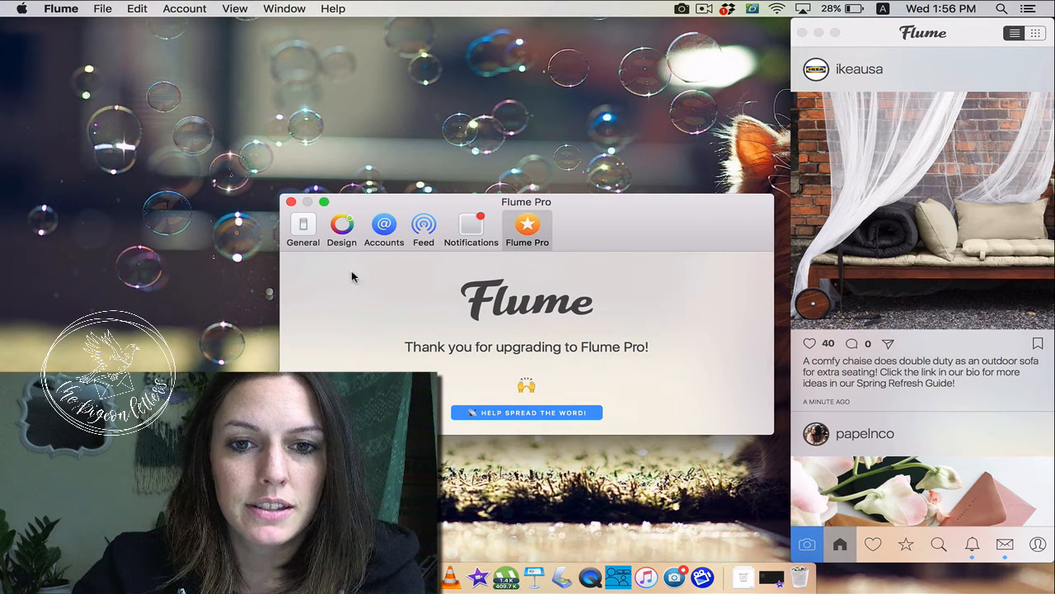
Step: Close the Preferences window, leaving only the main Flume window
{"action": "left_click", "coordinate": [290, 201]}
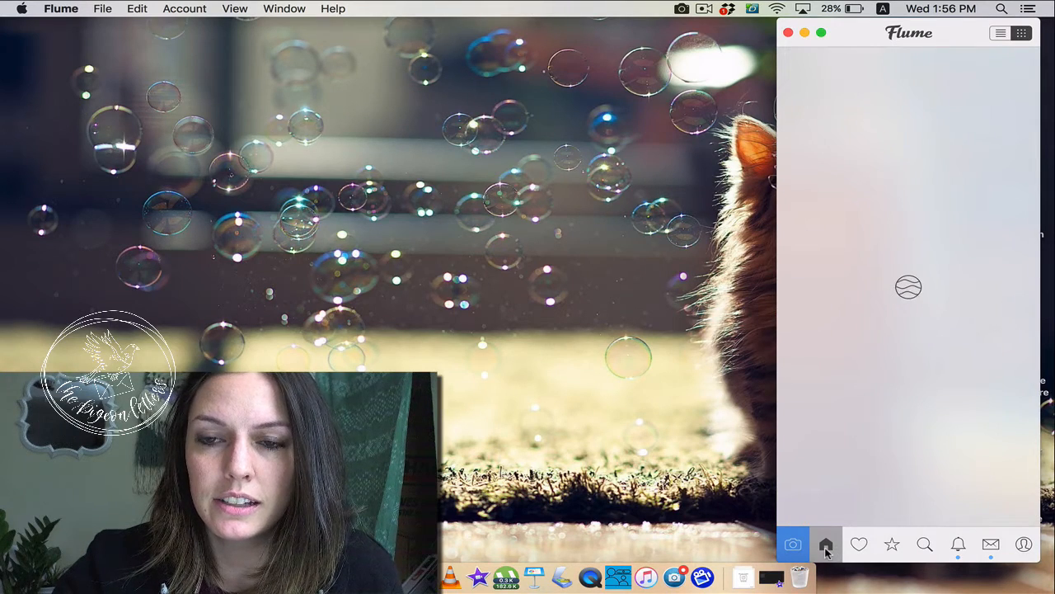
Step: Browse the home feed, liked posts and featured tabs, land on the search page, and pull down the Flume menu
{"action": "left_click", "coordinate": [826, 544]}
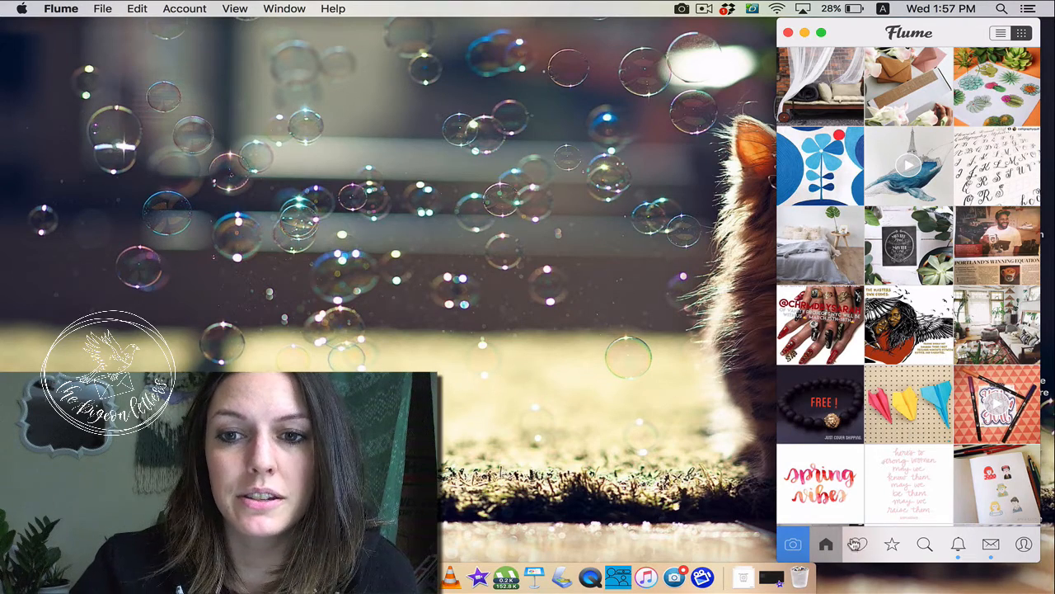
{"action": "left_click", "coordinate": [858, 544]}
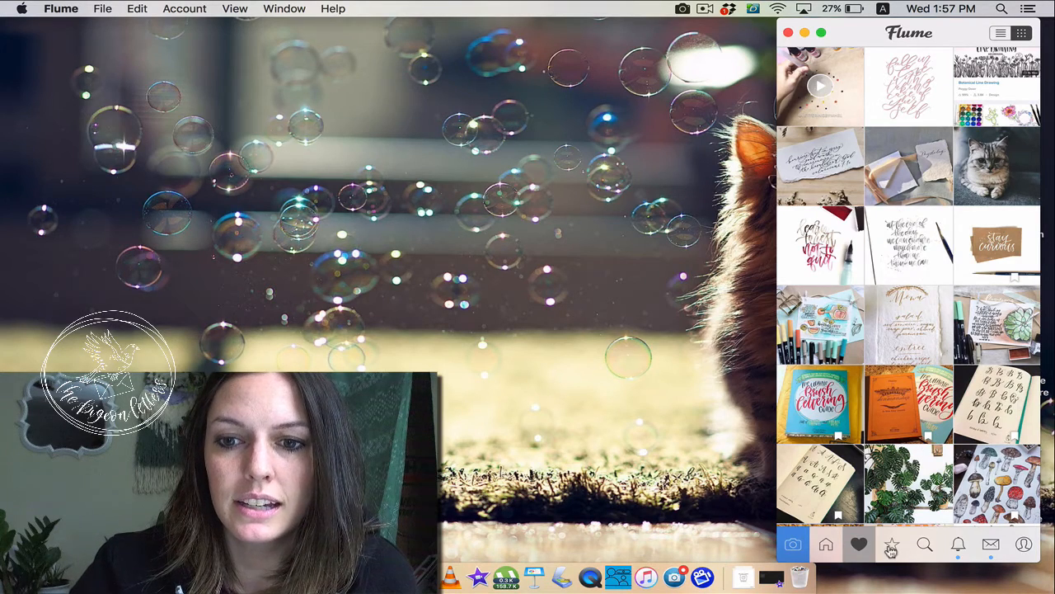
{"action": "left_click", "coordinate": [890, 544]}
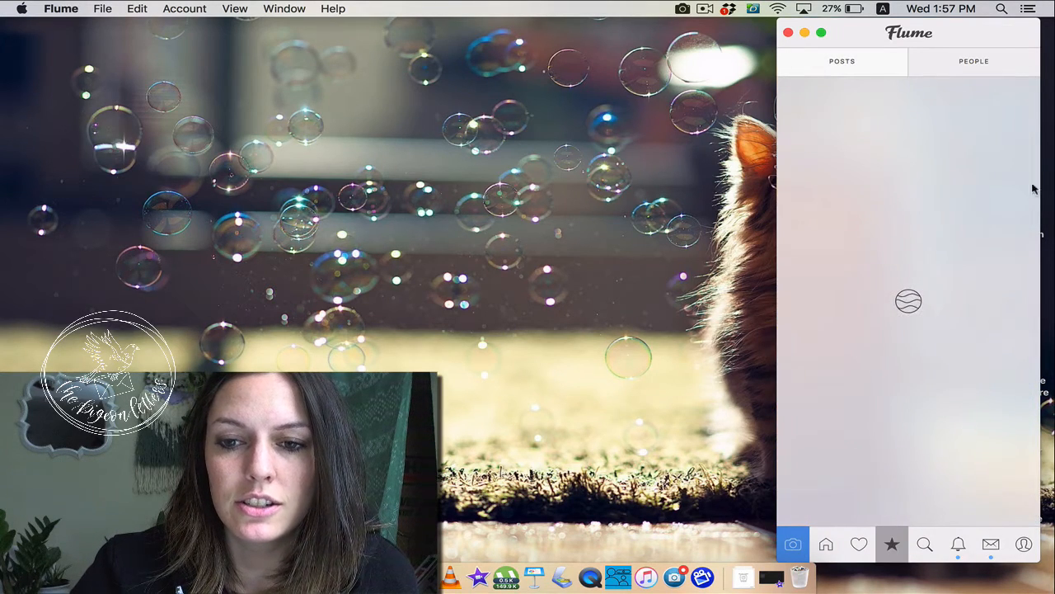
{"action": "left_click", "coordinate": [923, 544]}
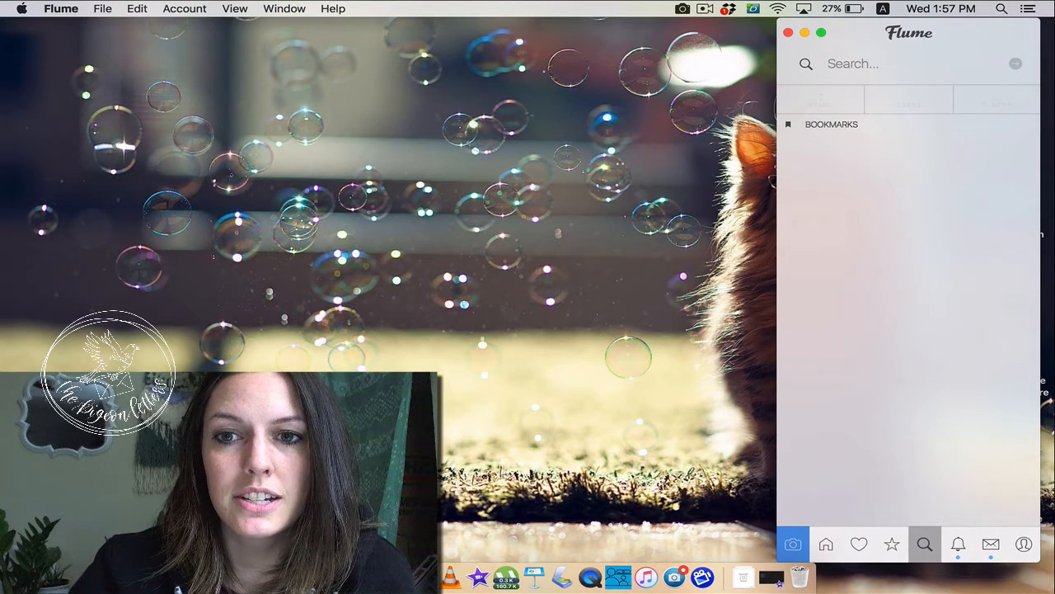
{"action": "left_click", "coordinate": [61, 8]}
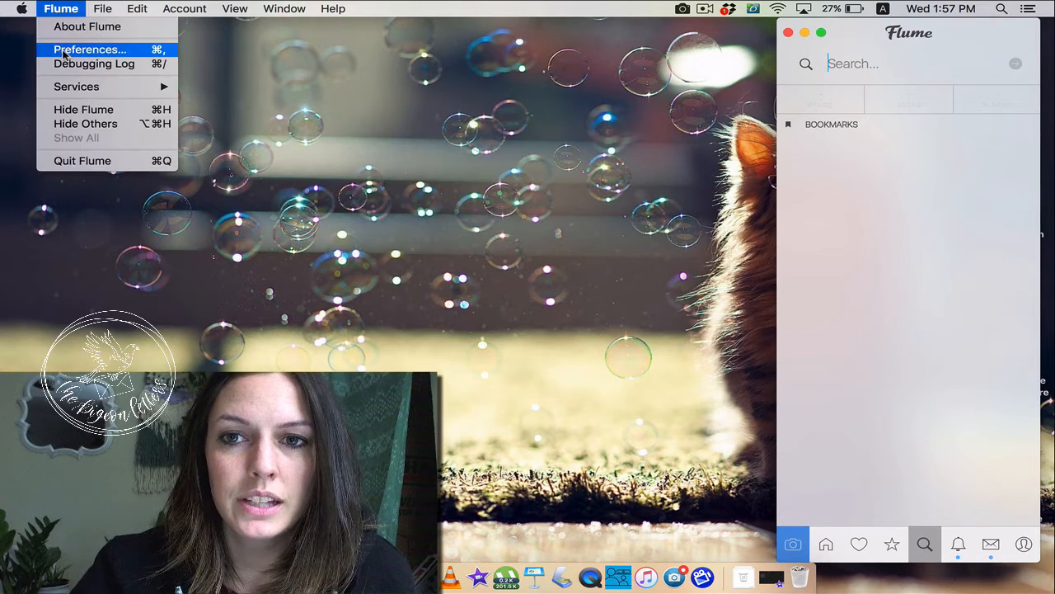
Step: Set the Design to Dark in preferences and close the window
{"action": "left_click", "coordinate": [89, 49]}
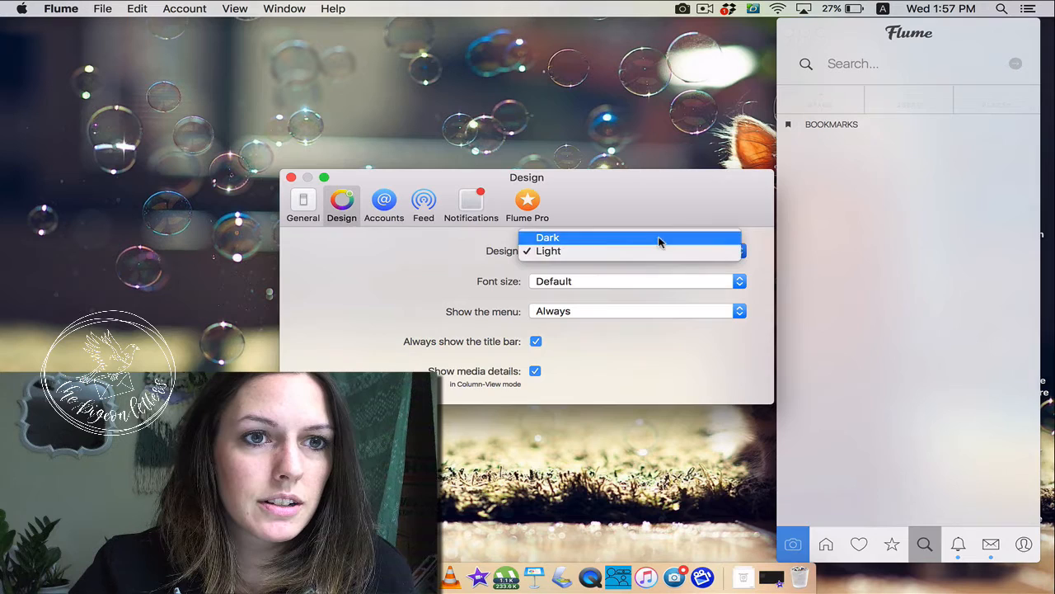
{"action": "left_click", "coordinate": [547, 237]}
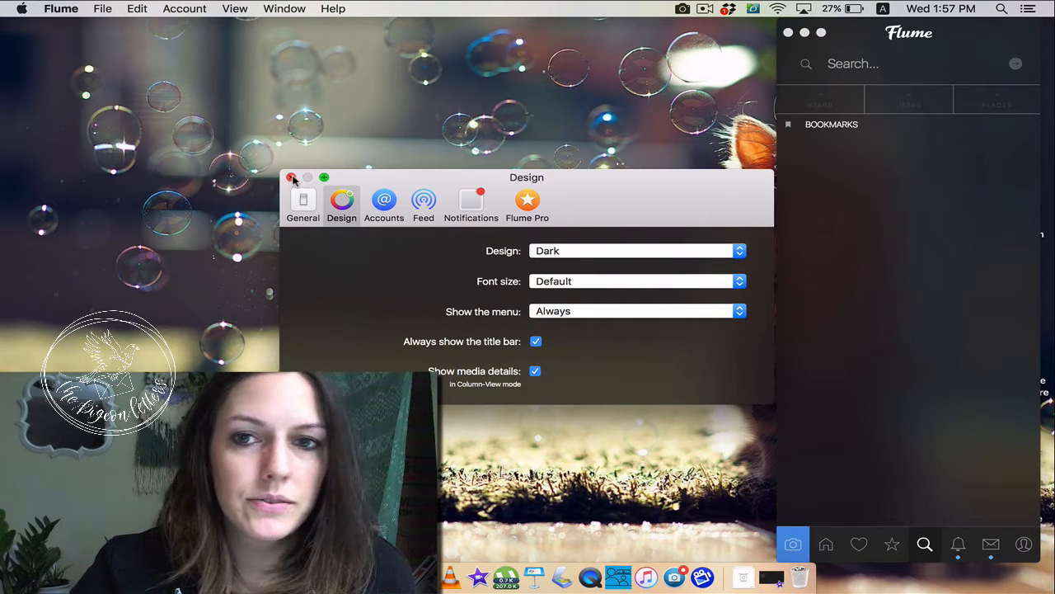
{"action": "left_click", "coordinate": [291, 178]}
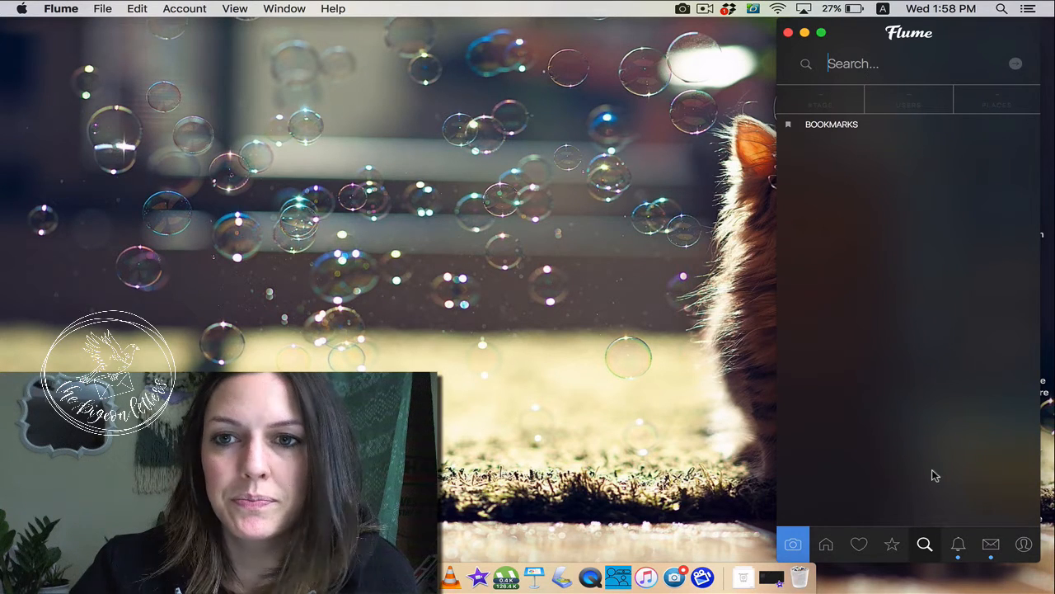
Step: View activity notifications, switch to activity on your own posts, and scroll through them
{"action": "left_click", "coordinate": [959, 544]}
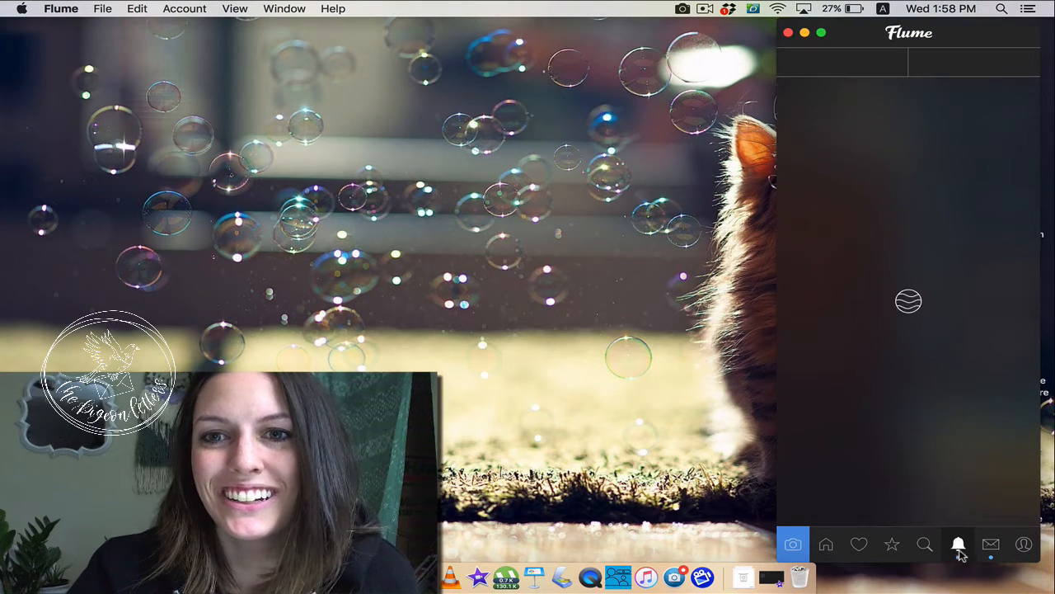
{"action": "left_click", "coordinate": [958, 544]}
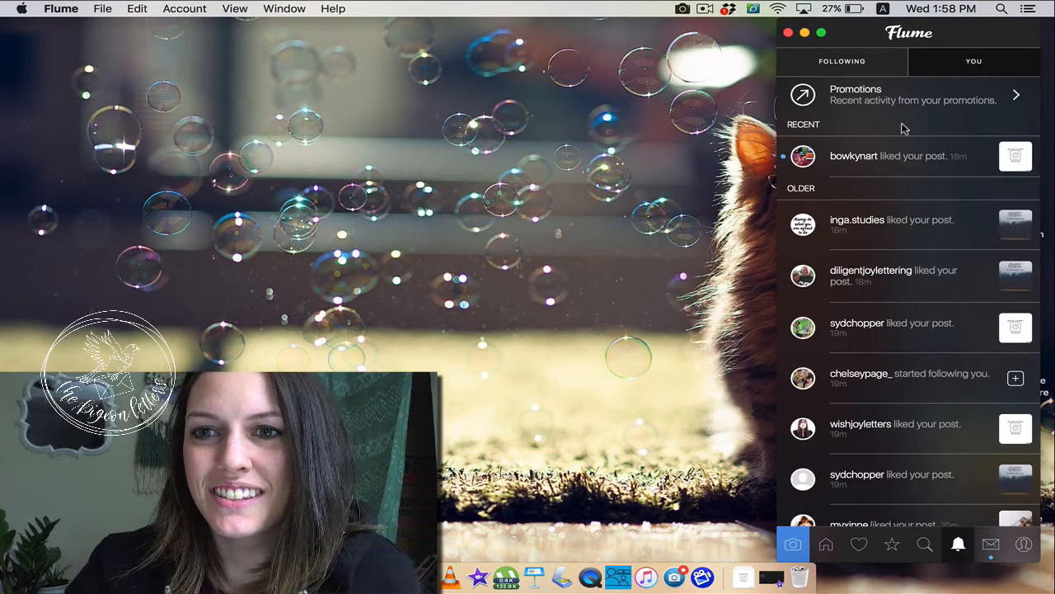
{"action": "scroll", "scroll_direction": "down", "scroll_amount": 3}
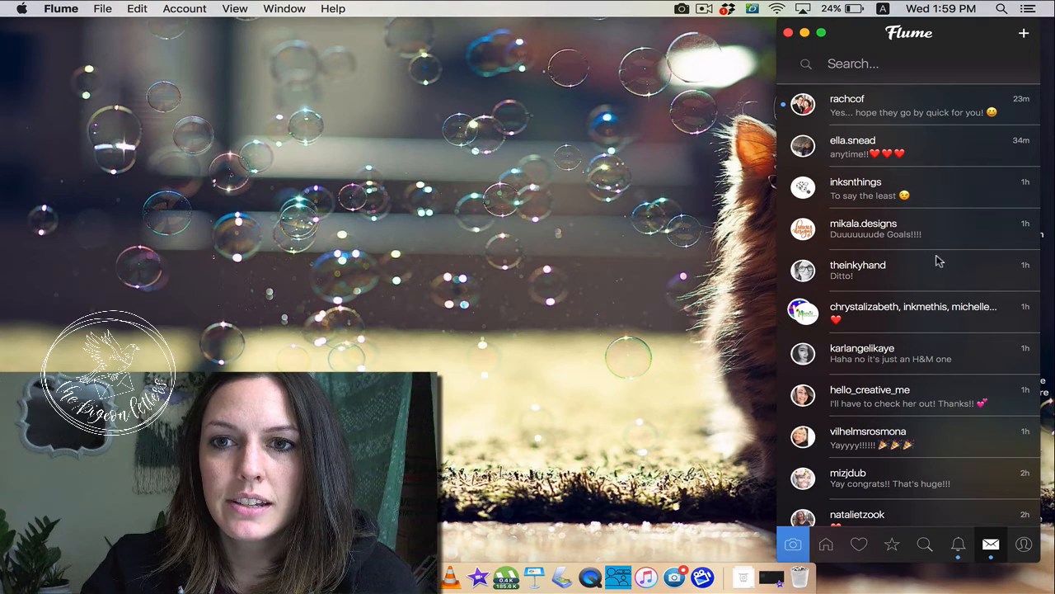
{"action": "left_click", "coordinate": [864, 228]}
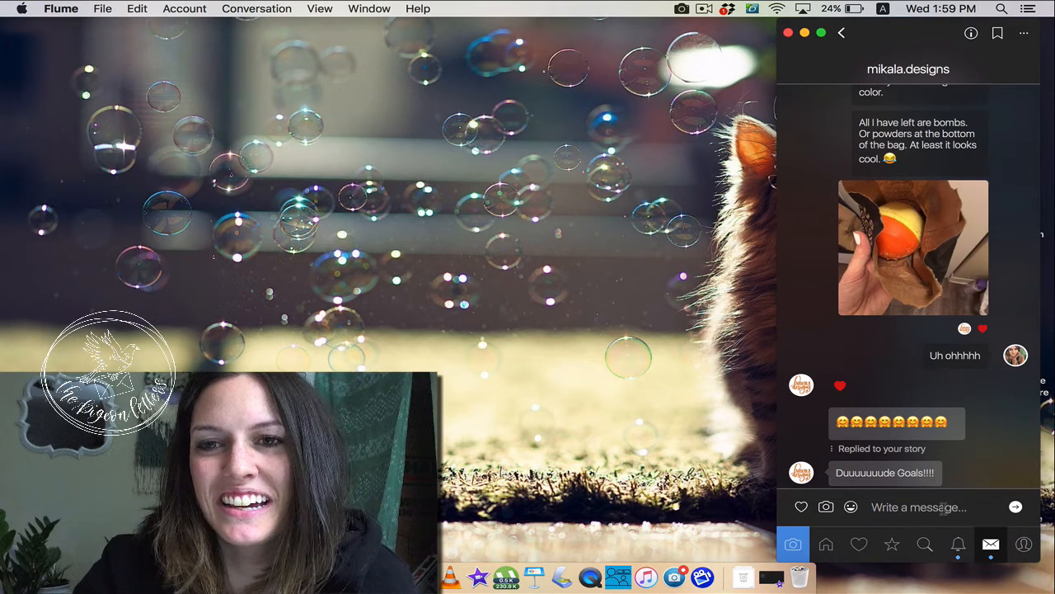
{"action": "left_click", "coordinate": [915, 508]}
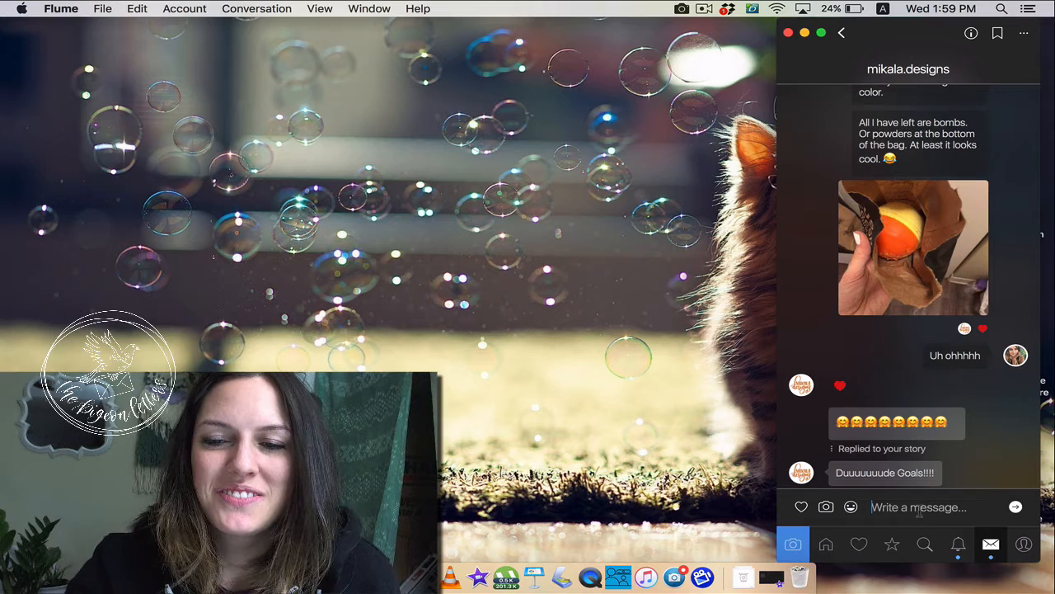
{"action": "mouse_move", "coordinate": [919, 508]}
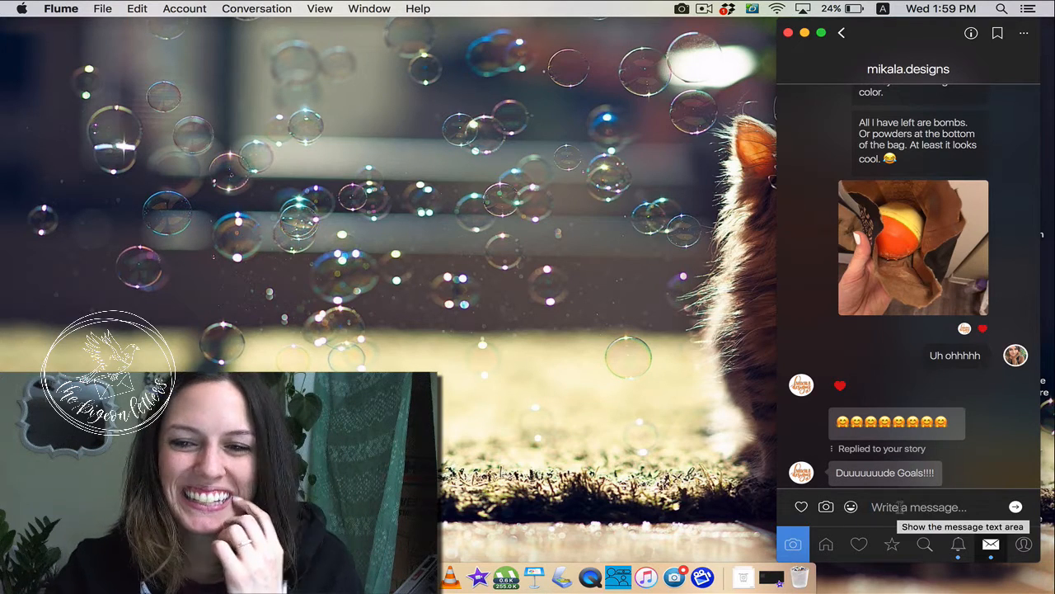
{"action": "type", "text": "fjsdalgjasdlkg"}
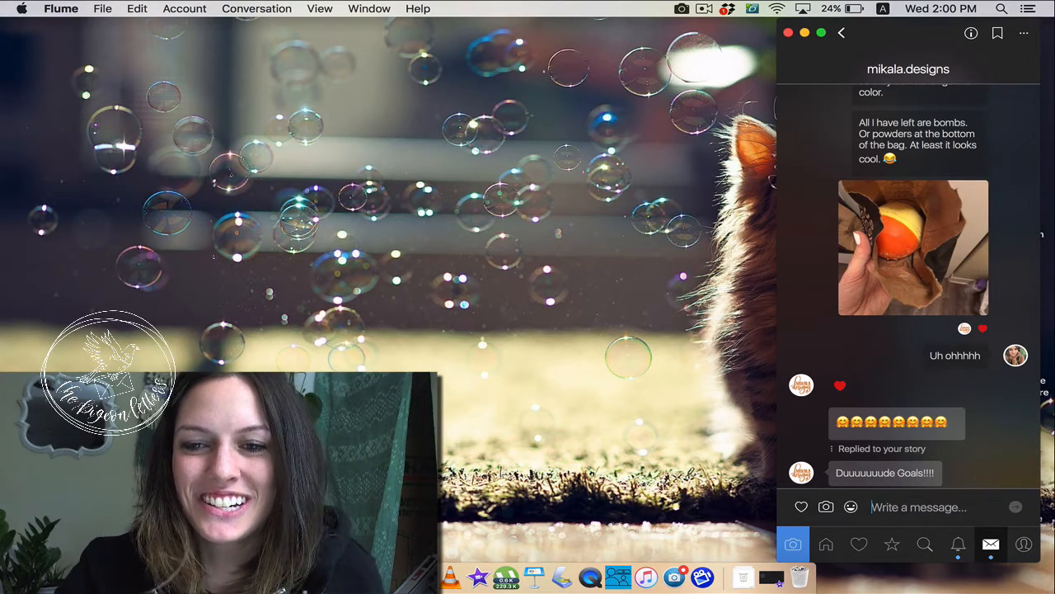
Step: Bring up Emoji & Symbols and browse Arrows, Bullets/Stars, Currency, Latin and Math categories
{"action": "left_click", "coordinate": [851, 506]}
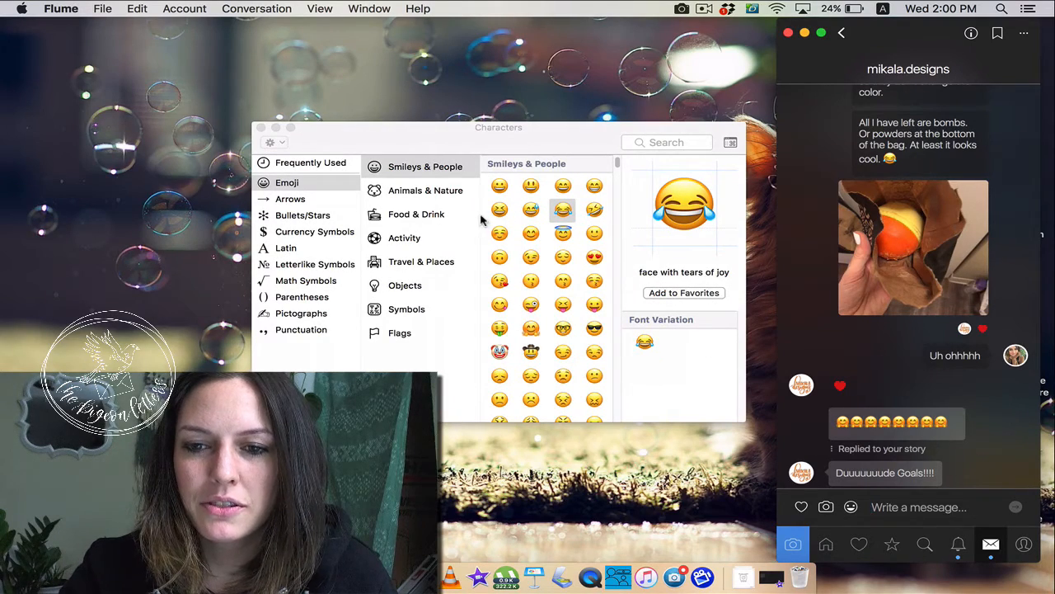
{"action": "scroll", "scroll_direction": "down", "scroll_amount": 3}
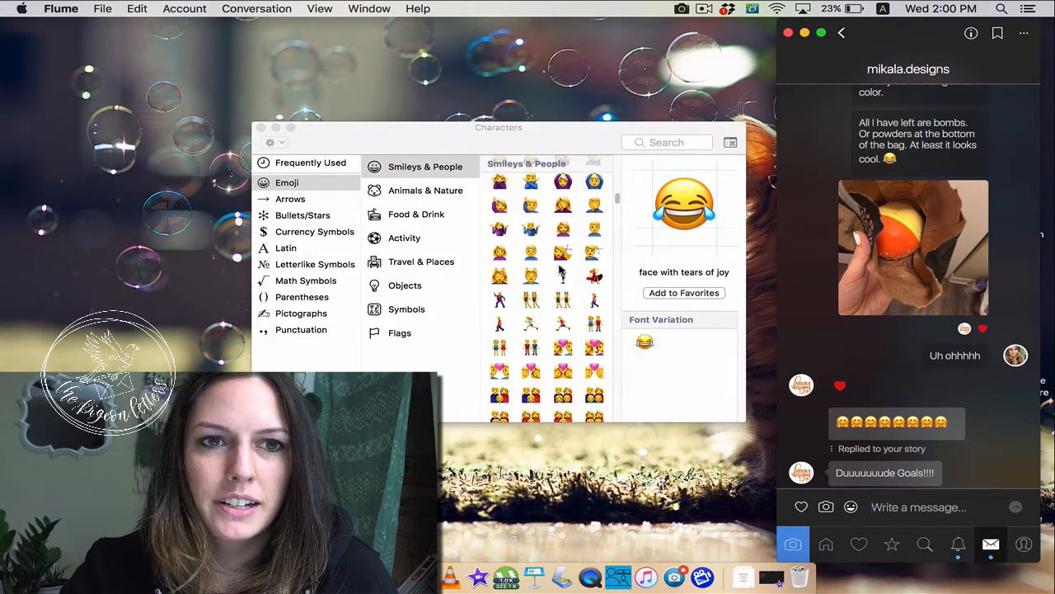
{"action": "scroll", "scroll_direction": "down", "scroll_amount": 3}
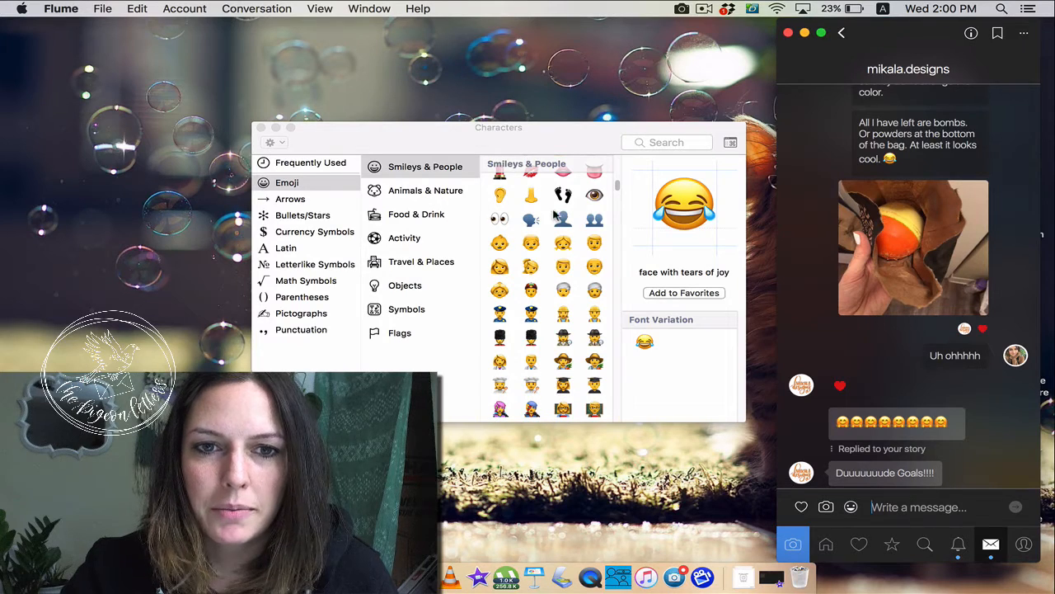
{"action": "left_click", "coordinate": [290, 198]}
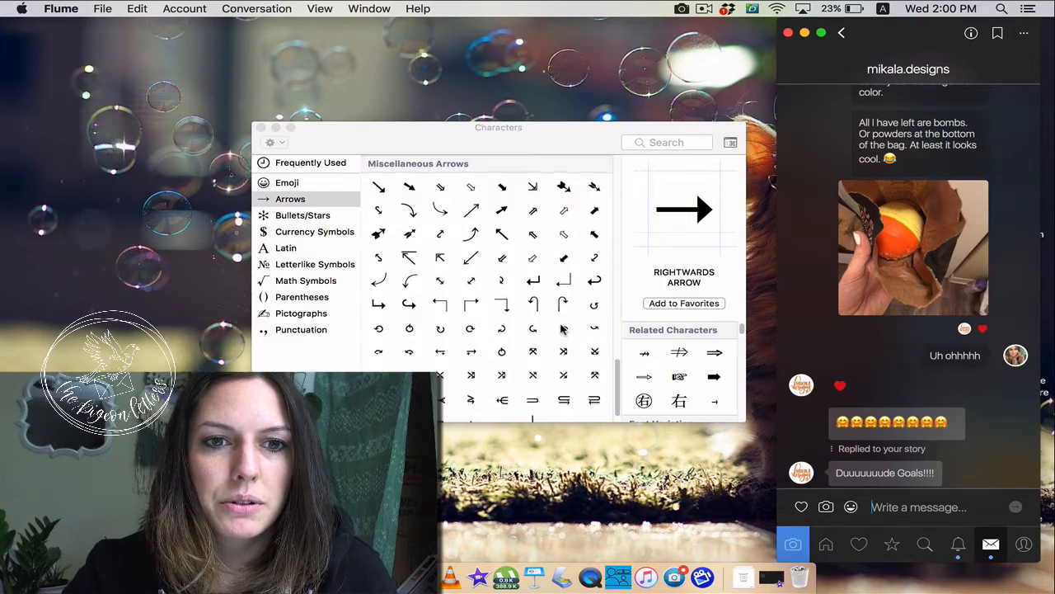
{"action": "left_click", "coordinate": [304, 214]}
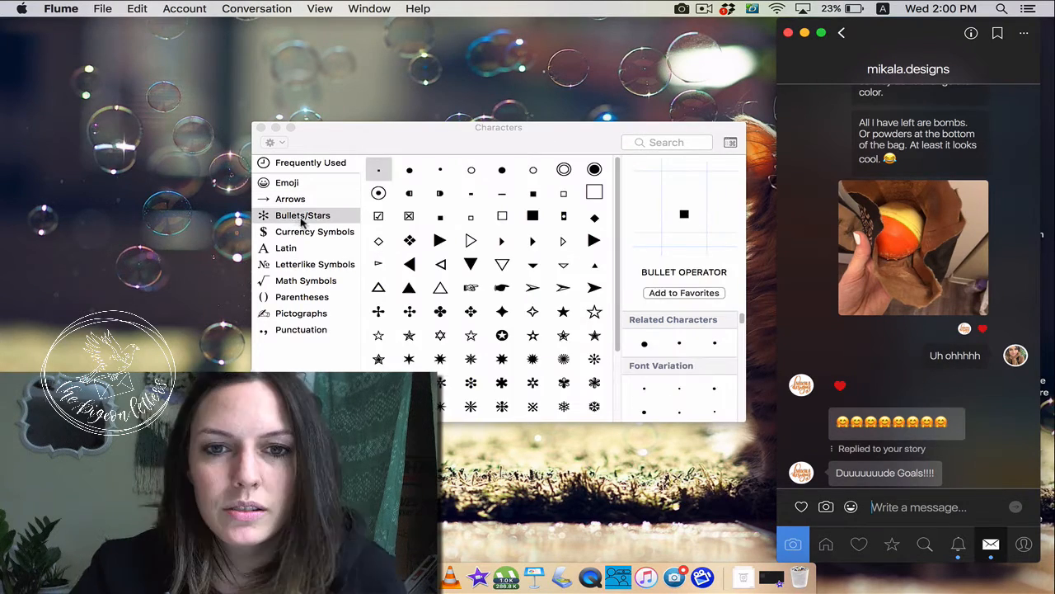
{"action": "left_click", "coordinate": [313, 231]}
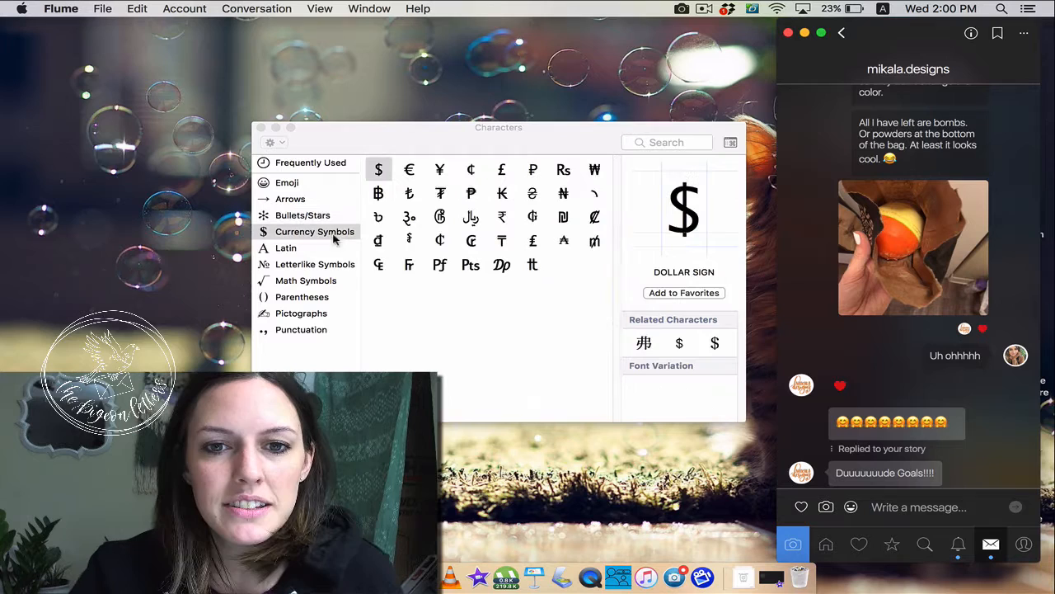
{"action": "left_click", "coordinate": [287, 247]}
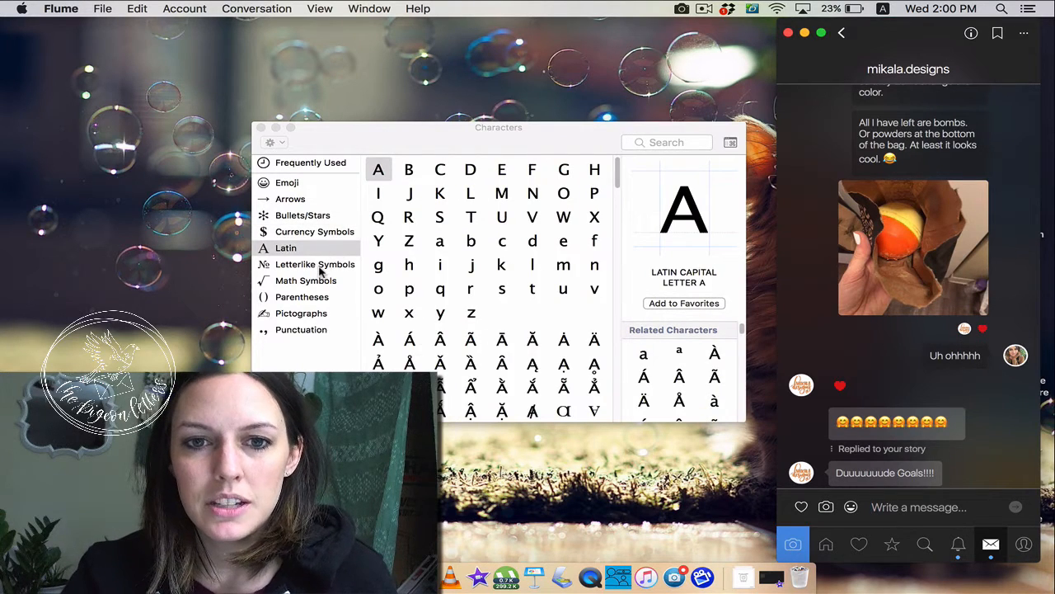
{"action": "left_click", "coordinate": [307, 281]}
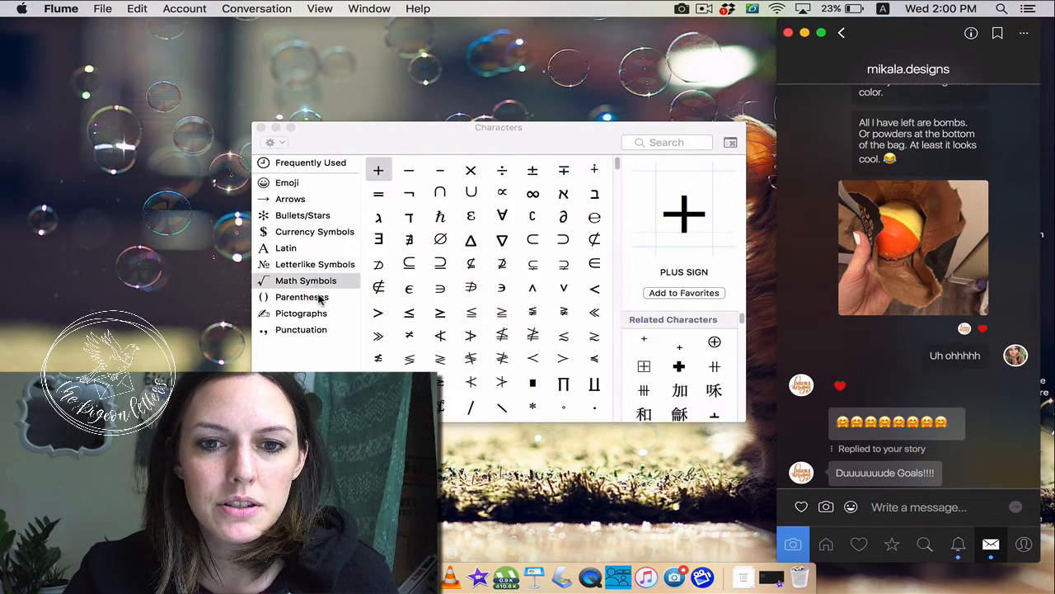
Step: Preview the black heart suit in Pictographs, glance at Punctuation, and return to Pictographs
{"action": "left_click", "coordinate": [300, 313]}
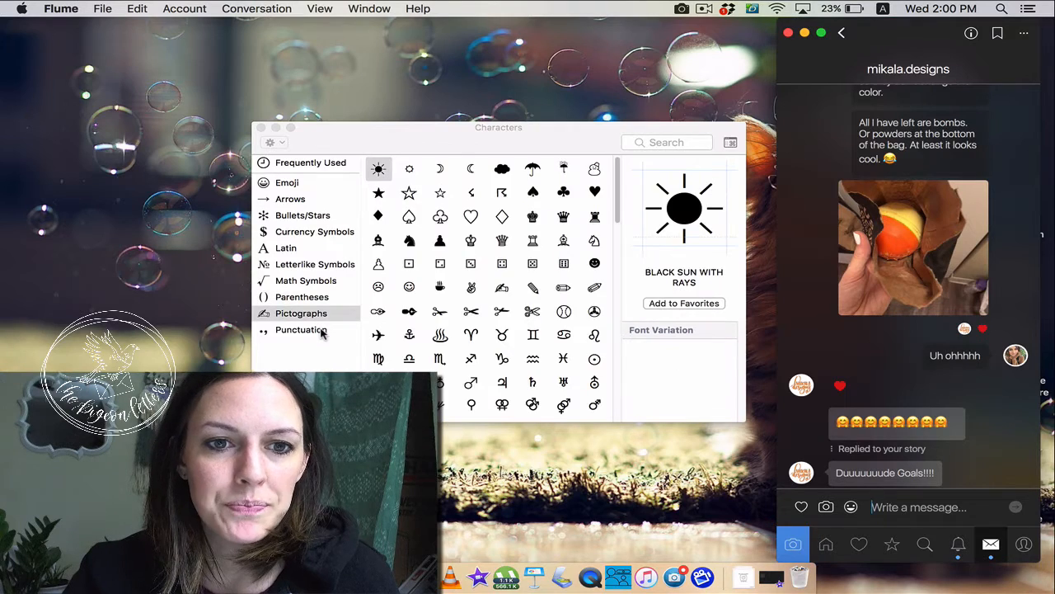
{"action": "left_click", "coordinate": [683, 207]}
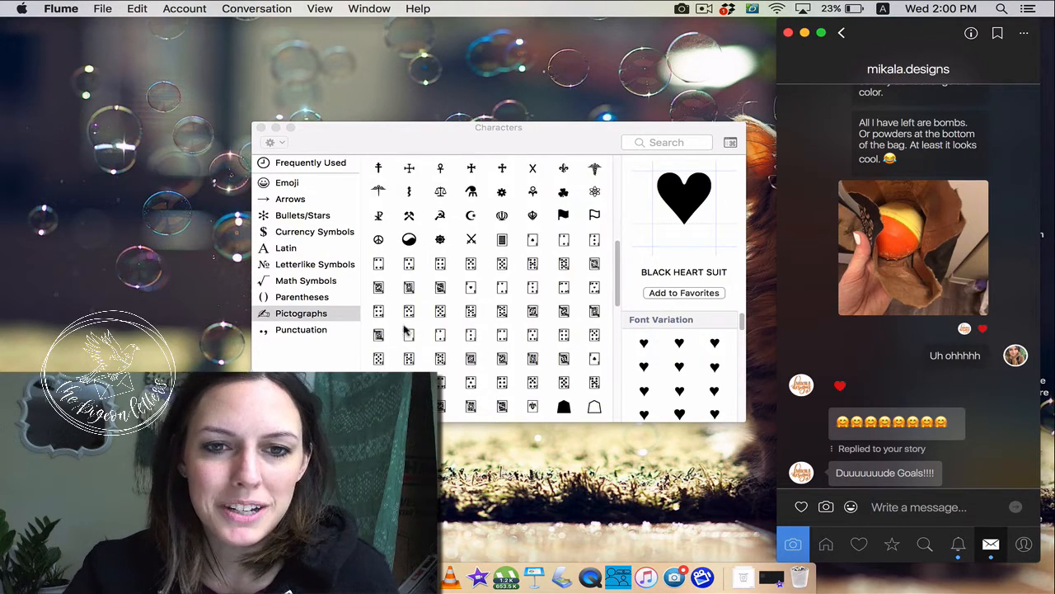
{"action": "left_click", "coordinate": [300, 330]}
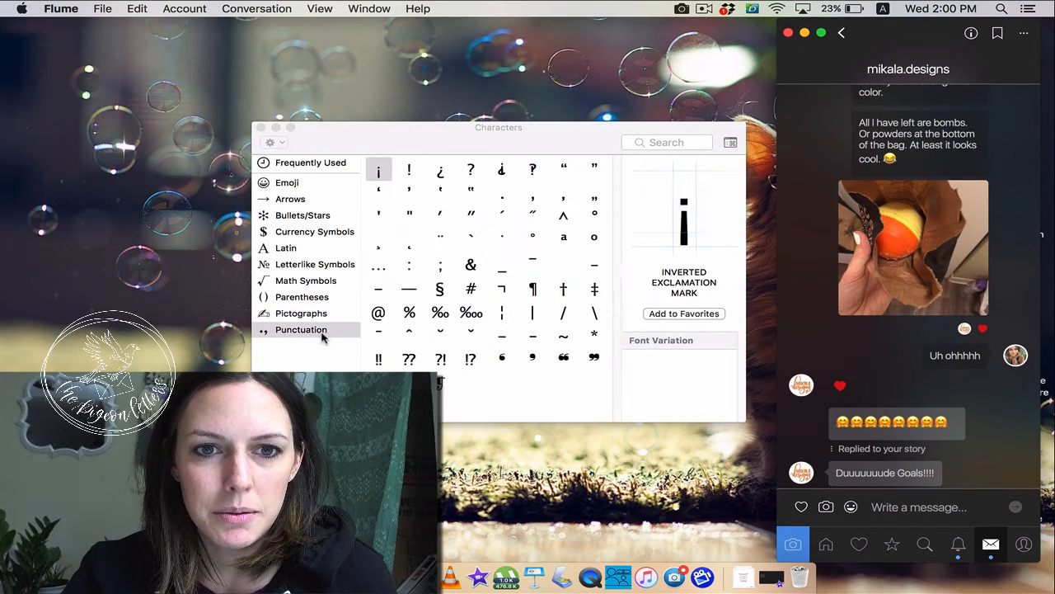
{"action": "left_click", "coordinate": [300, 313]}
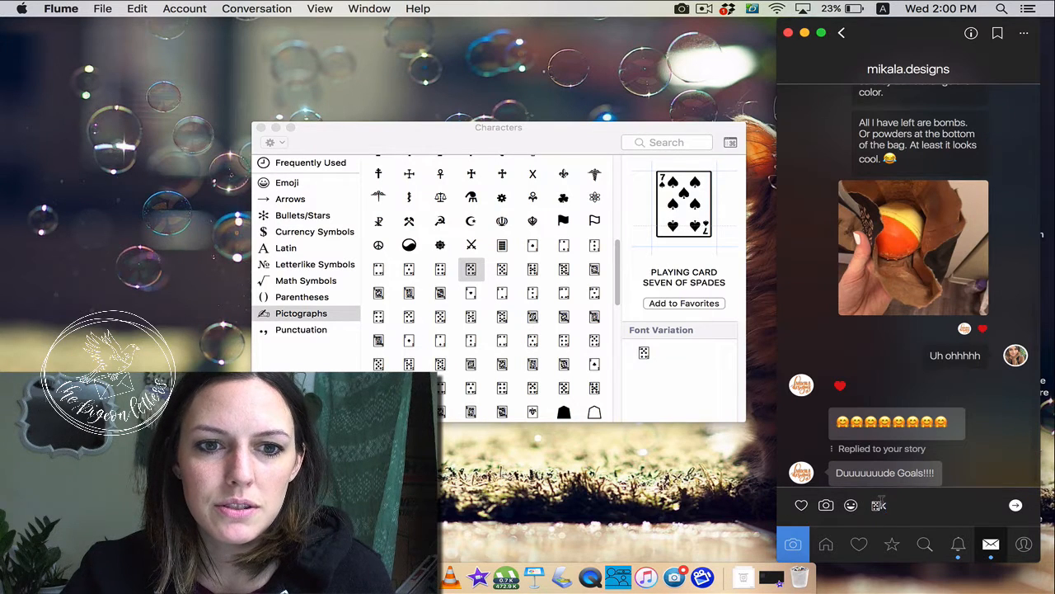
Step: Add heart-eyes and upside-down face emoji to the message, then show the account's own profile page
{"action": "left_click", "coordinate": [287, 181]}
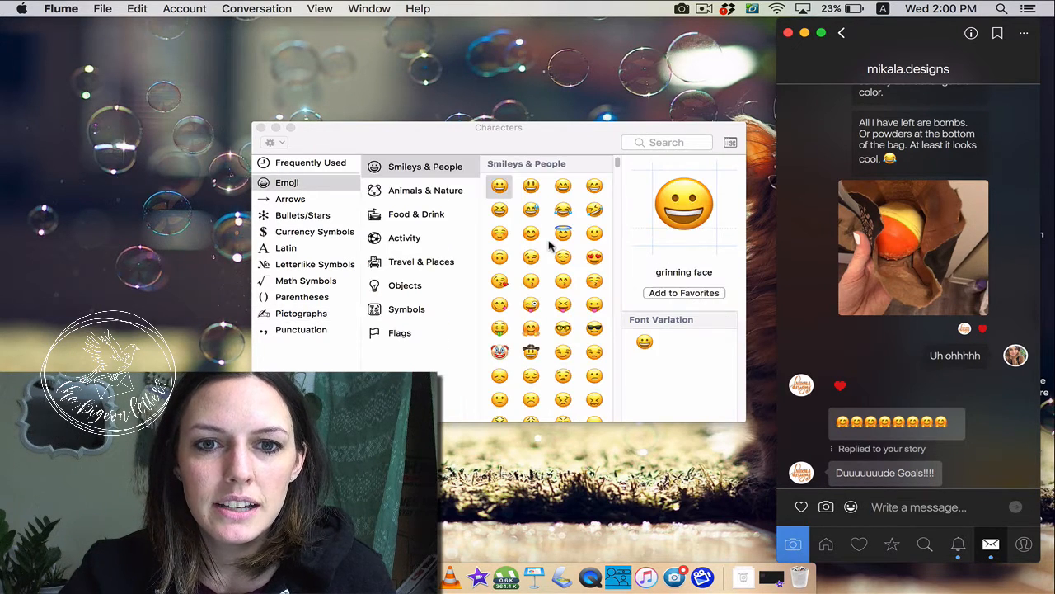
{"action": "left_click", "coordinate": [594, 258]}
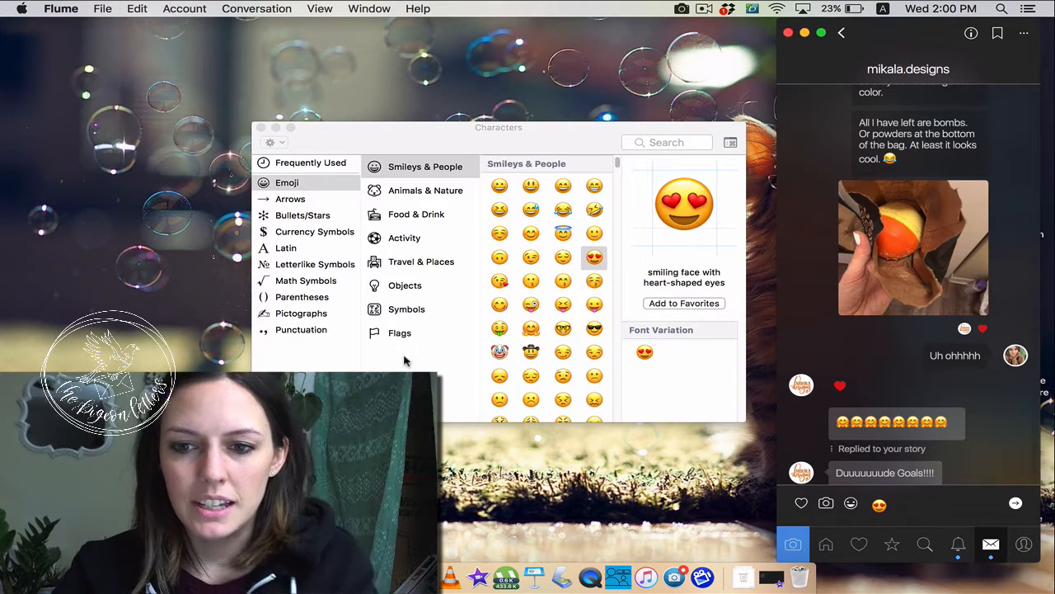
{"action": "left_click", "coordinate": [500, 257]}
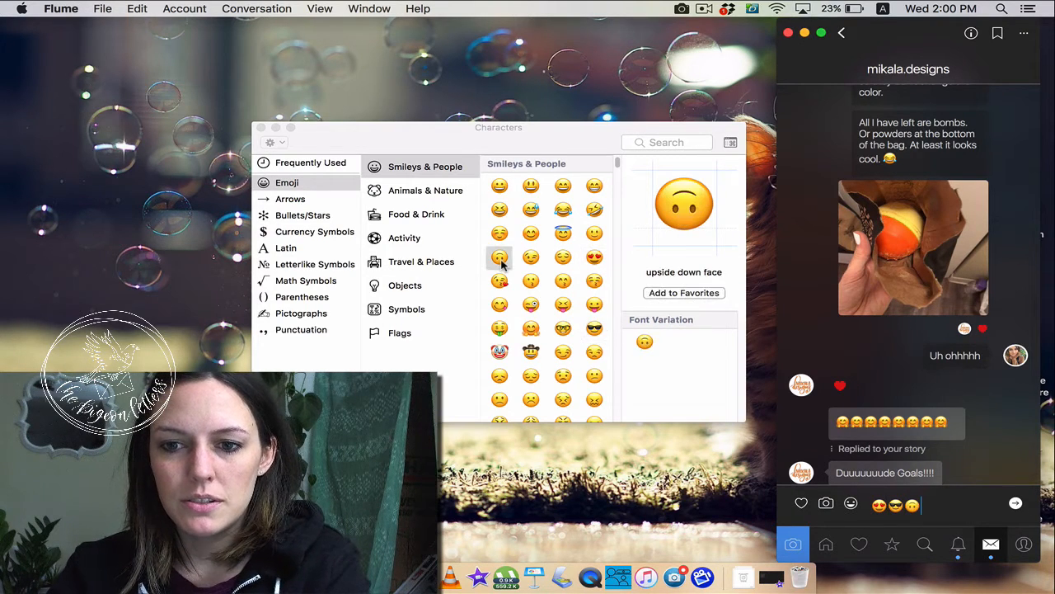
{"action": "left_click", "coordinate": [593, 353]}
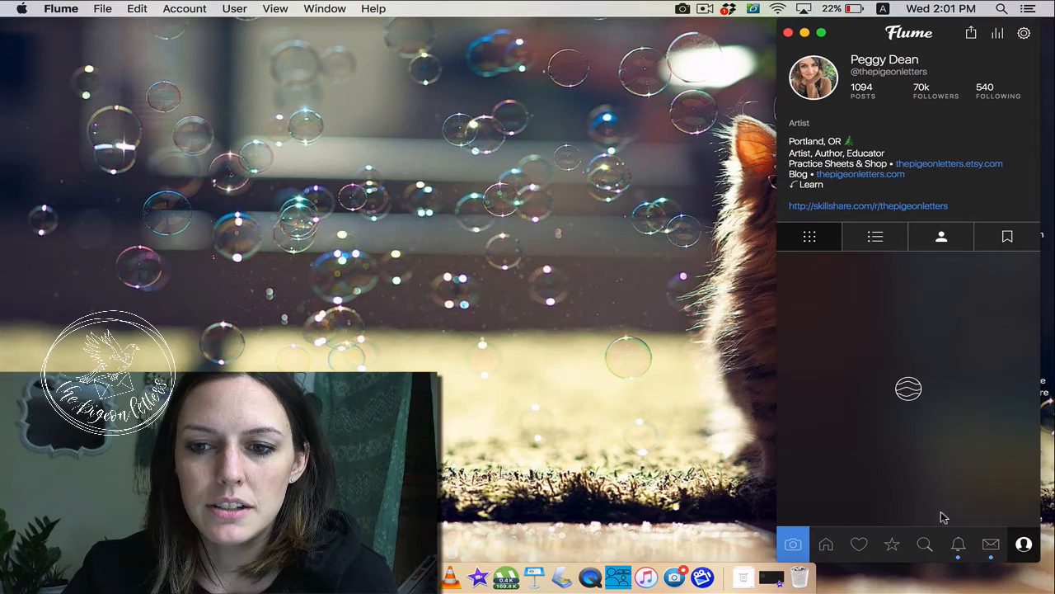
Step: Toggle the profile posts between grid and list view and review the account's Insights
{"action": "left_click", "coordinate": [810, 237]}
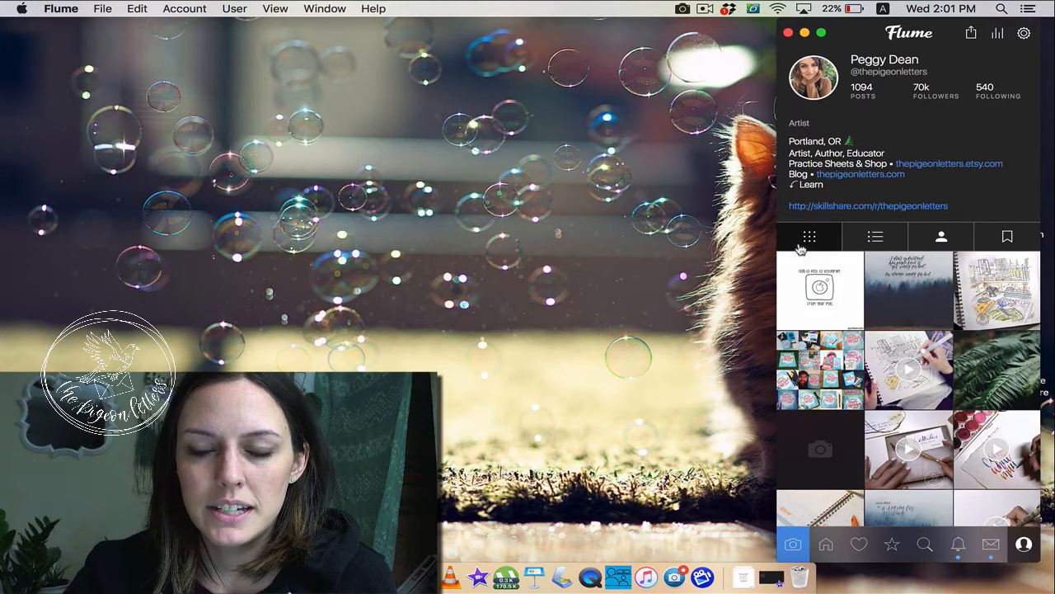
{"action": "left_click", "coordinate": [874, 237]}
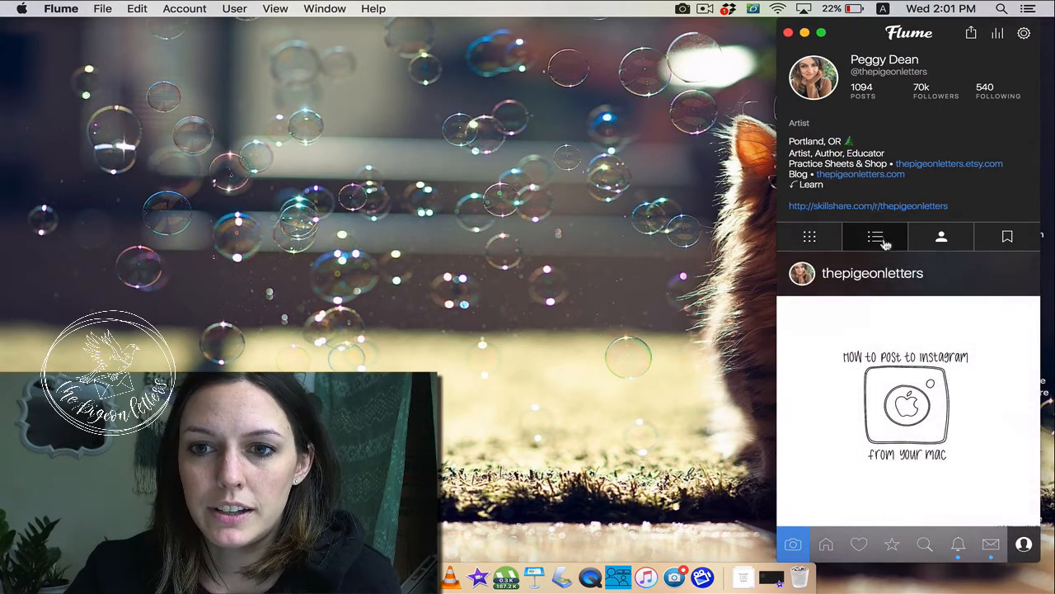
{"action": "left_click", "coordinate": [810, 238]}
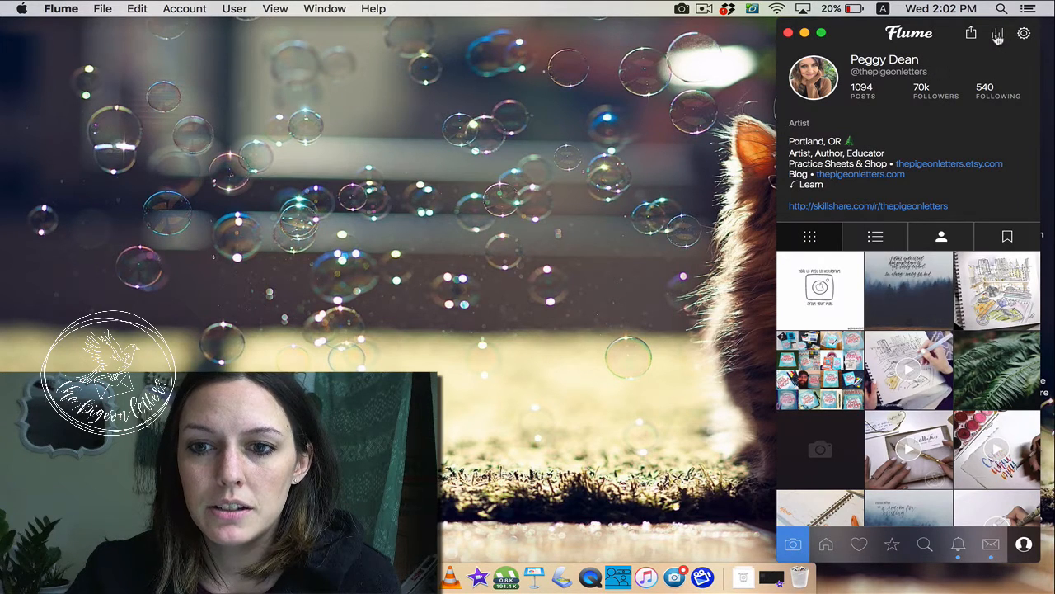
{"action": "left_click", "coordinate": [998, 33]}
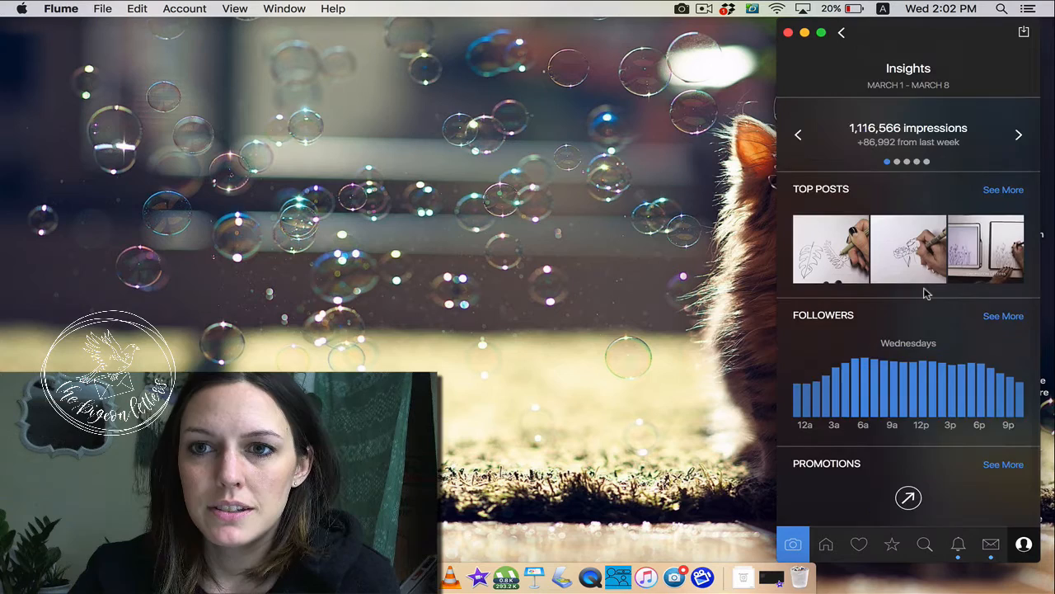
{"action": "scroll", "scroll_direction": "down", "scroll_amount": 3}
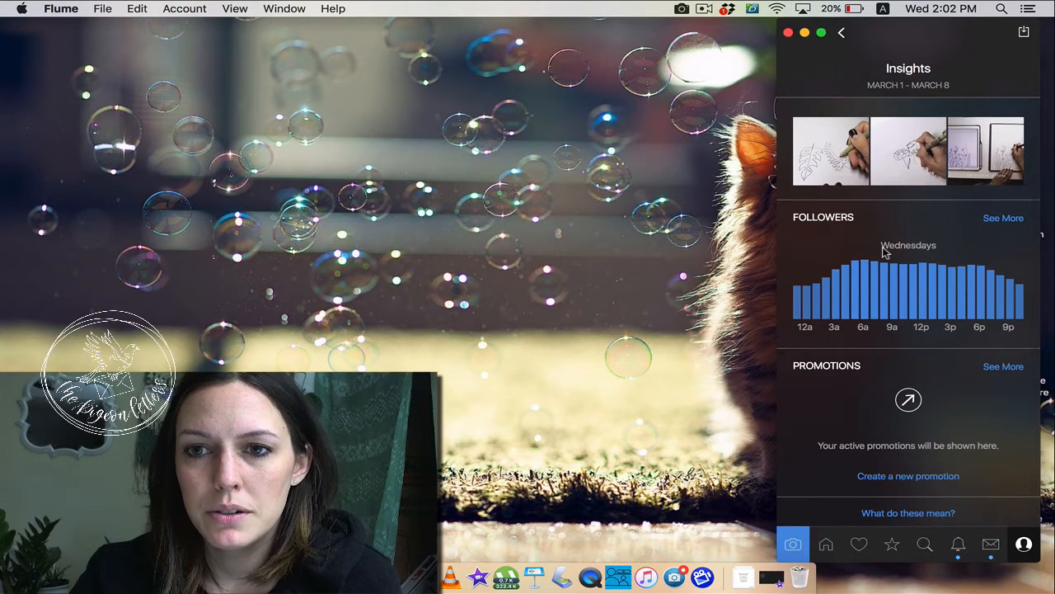
Step: Choose Comments from the account gear menu to open the 'how to post from your Mac' post
{"action": "left_click", "coordinate": [1024, 33]}
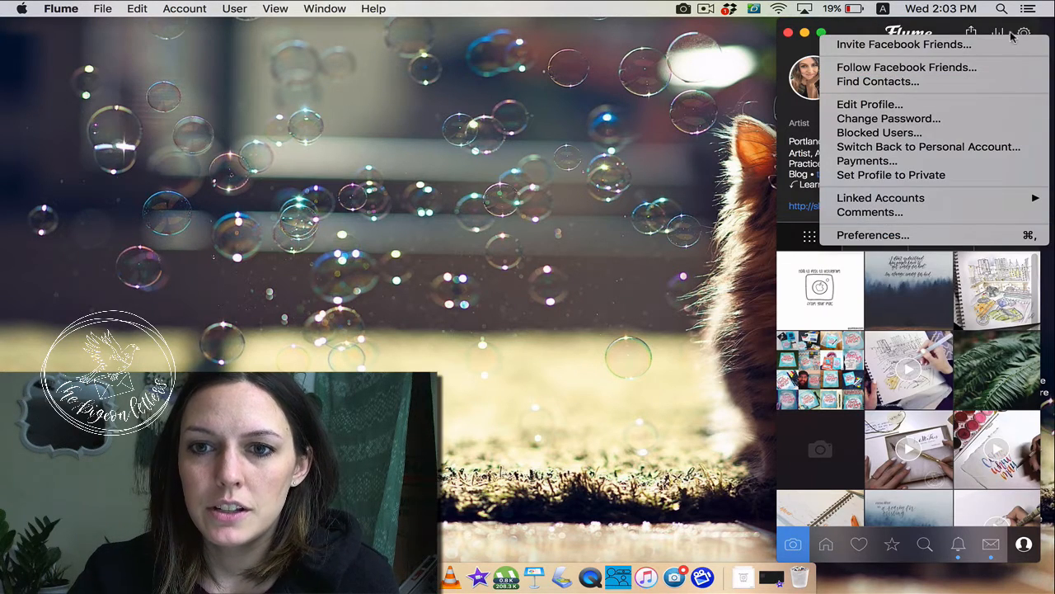
{"action": "left_click", "coordinate": [1025, 33]}
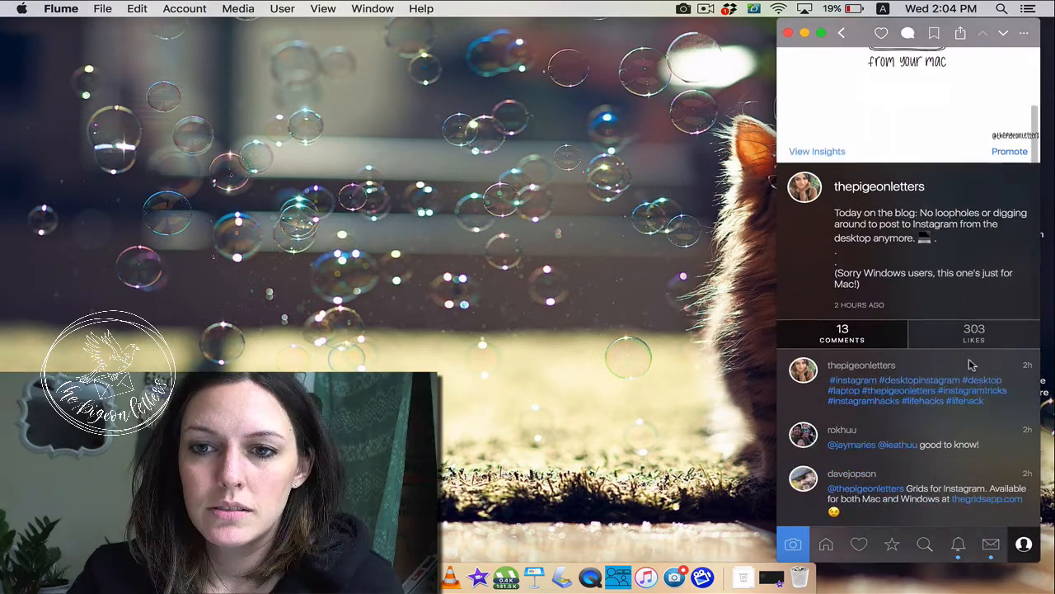
Step: Scroll through the post's comments and load the older ones to show the full thread
{"action": "scroll", "scroll_direction": "down", "scroll_amount": 3}
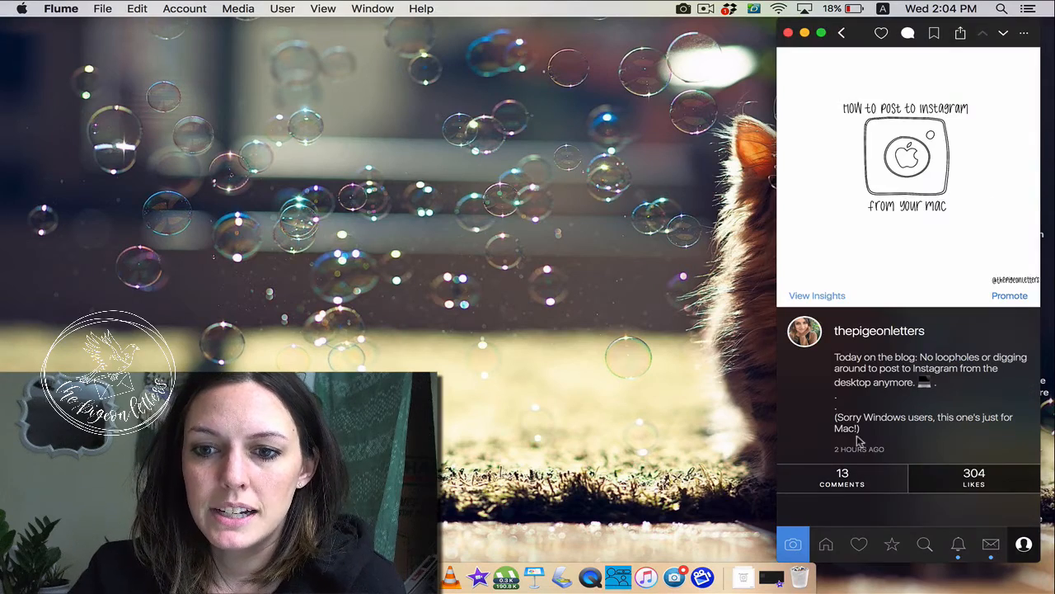
{"action": "scroll", "scroll_direction": "down", "scroll_amount": 3}
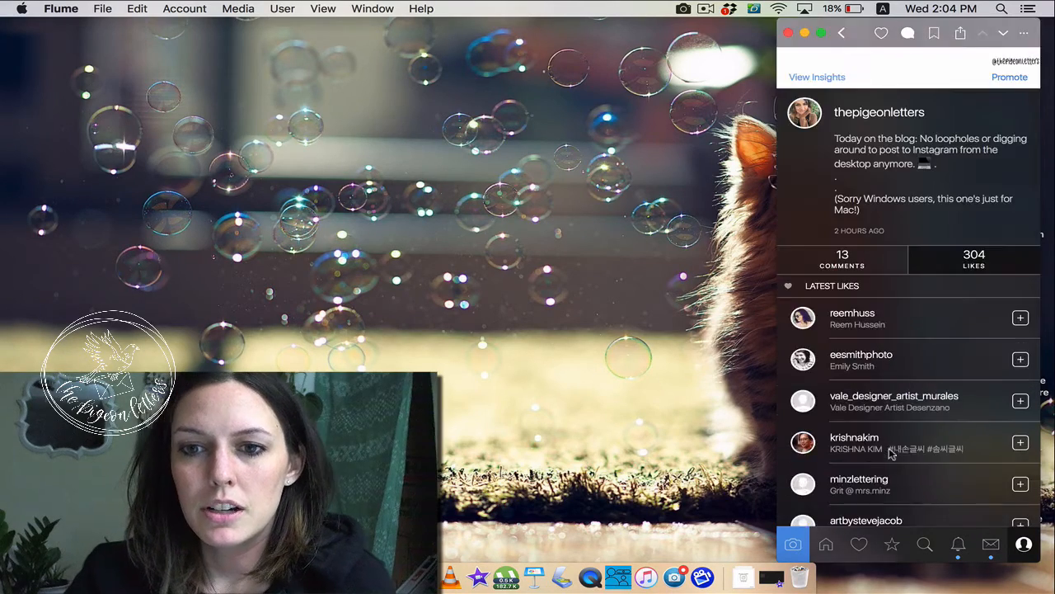
{"action": "scroll", "scroll_direction": "down", "scroll_amount": 3}
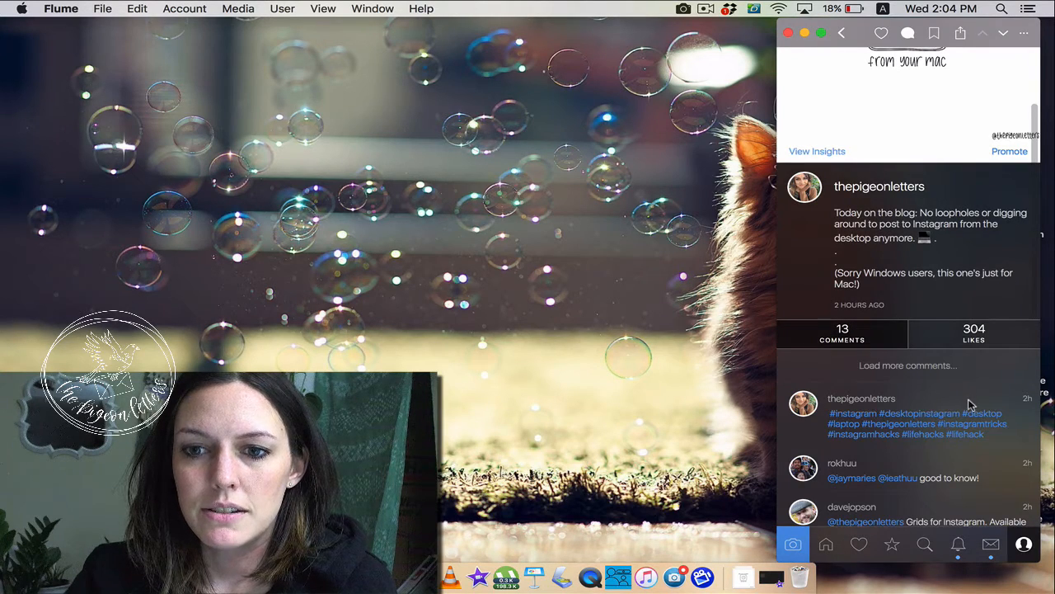
{"action": "scroll", "scroll_direction": "down", "scroll_amount": 3}
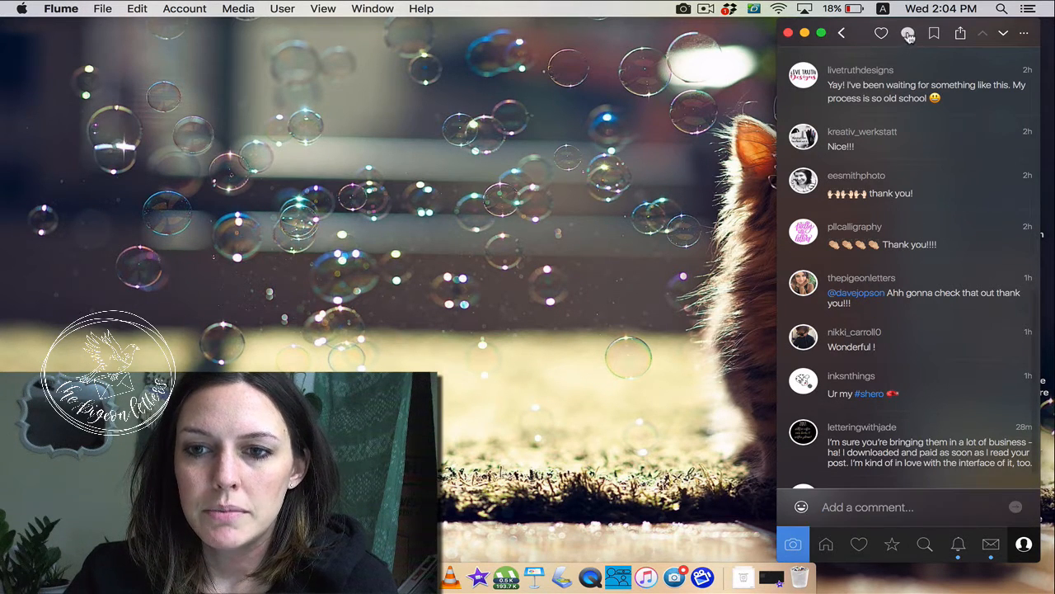
{"action": "left_click", "coordinate": [887, 508]}
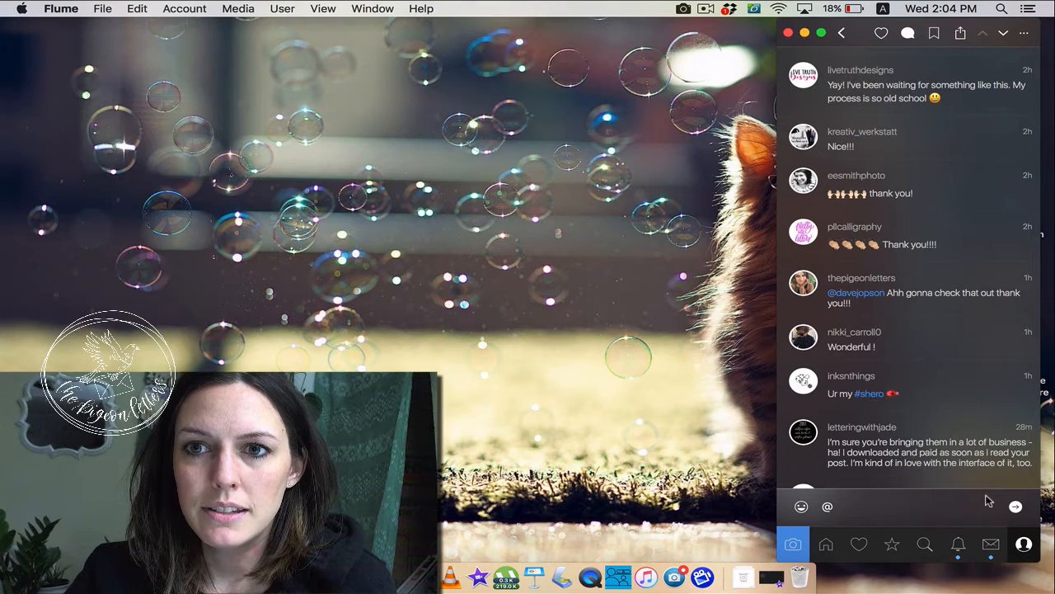
{"action": "type", "text": "@inksnthin"}
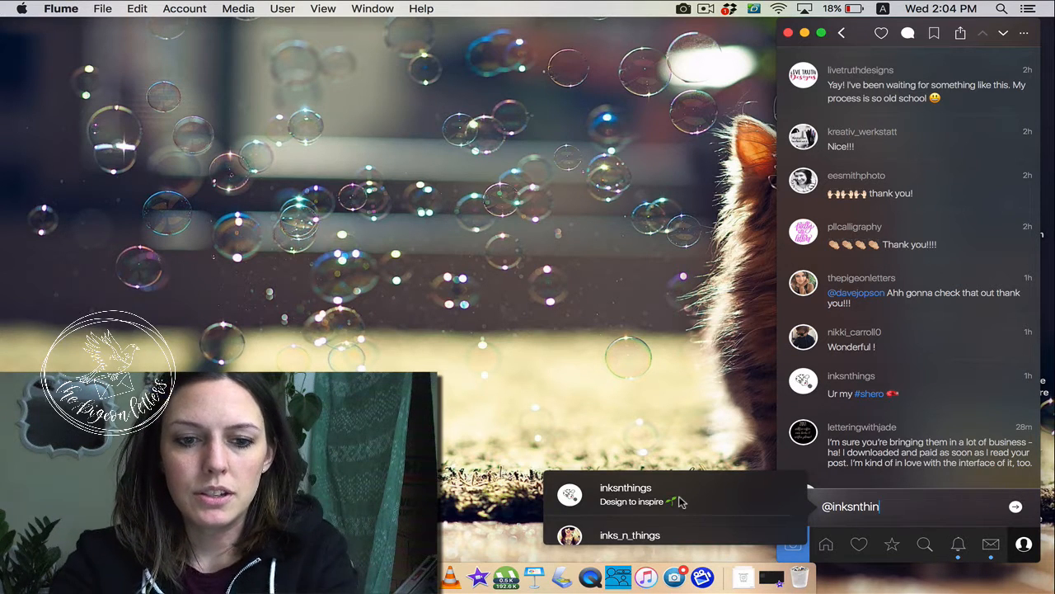
{"action": "key", "text": "backspace"}
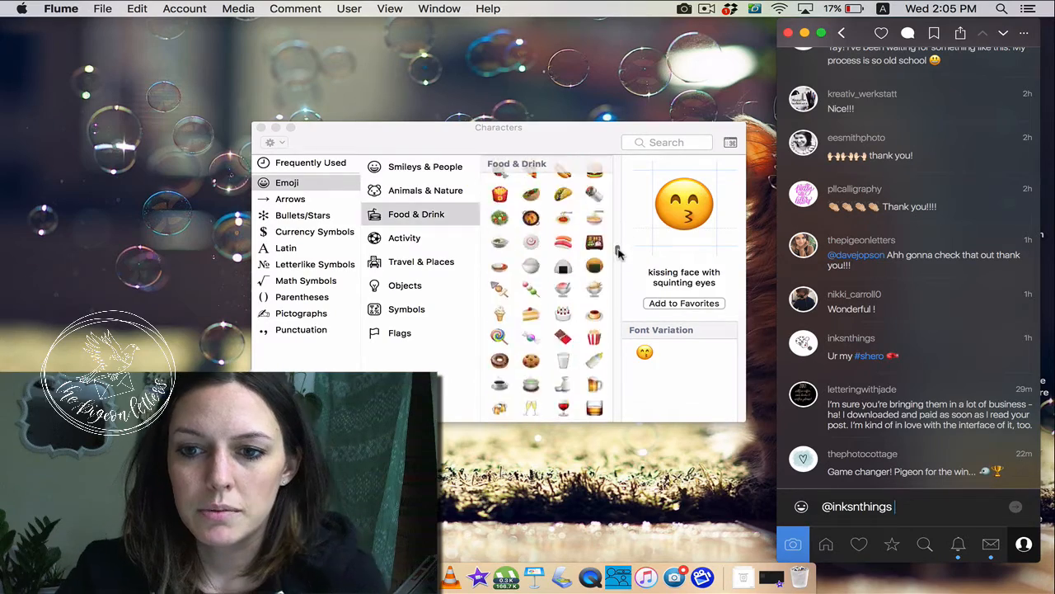
{"action": "left_click", "coordinate": [406, 284]}
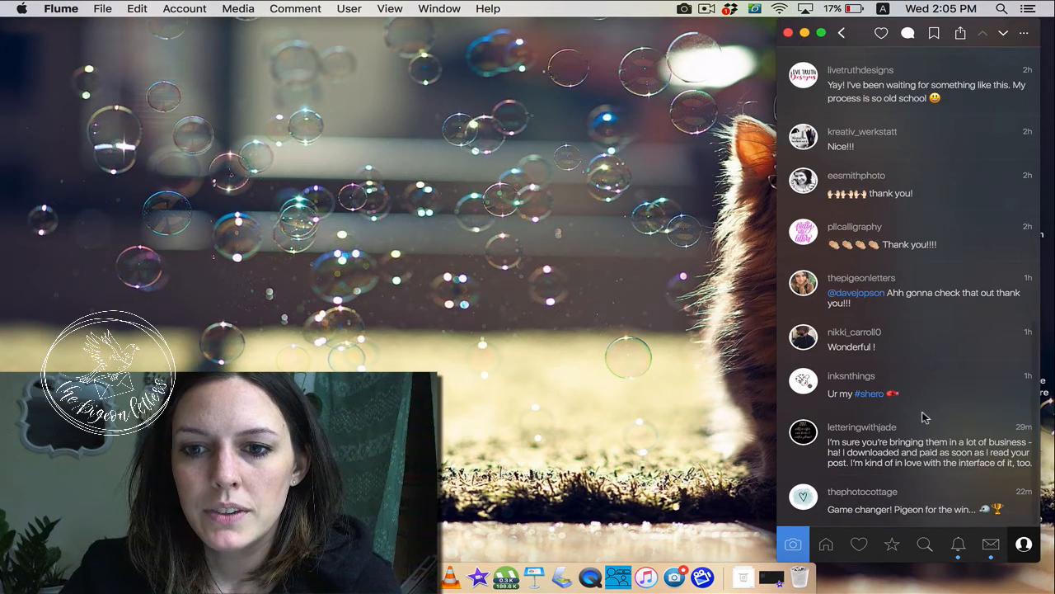
Step: Draft a galaxy watercolour post captioned 'Galaxy funnn' with a tagged person, then quit Flume
{"action": "scroll", "scroll_direction": "down", "scroll_amount": 3}
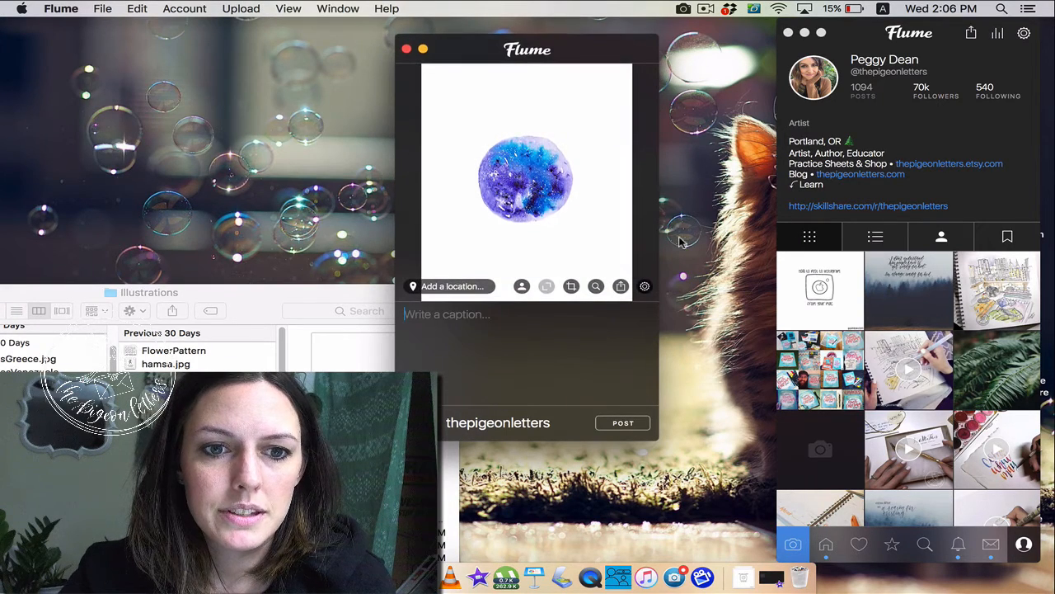
{"action": "type", "text": "Ga"}
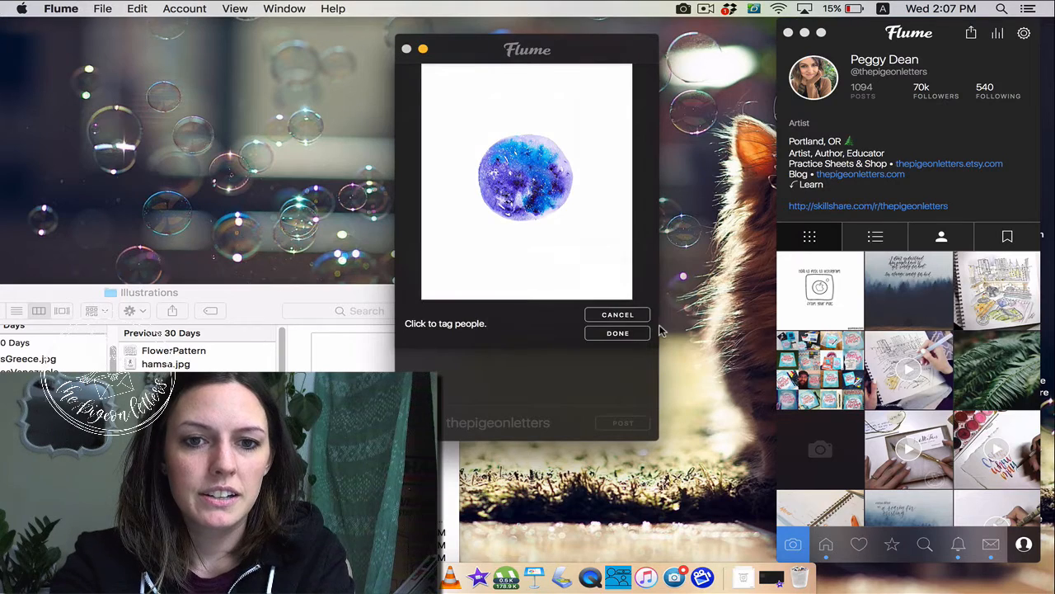
{"action": "left_click", "coordinate": [528, 174]}
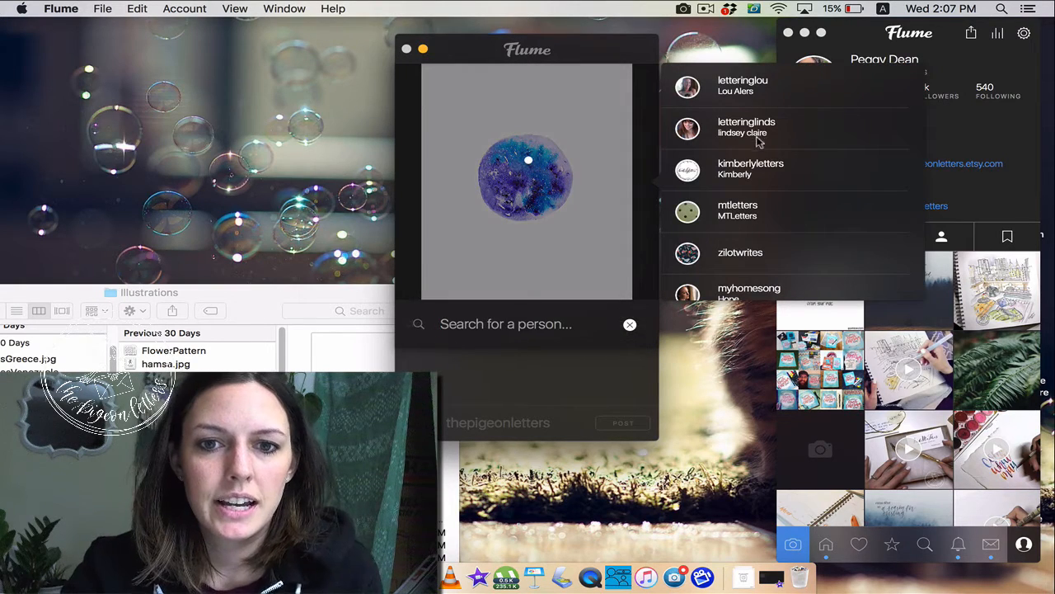
{"action": "type", "text": "afjsdka"}
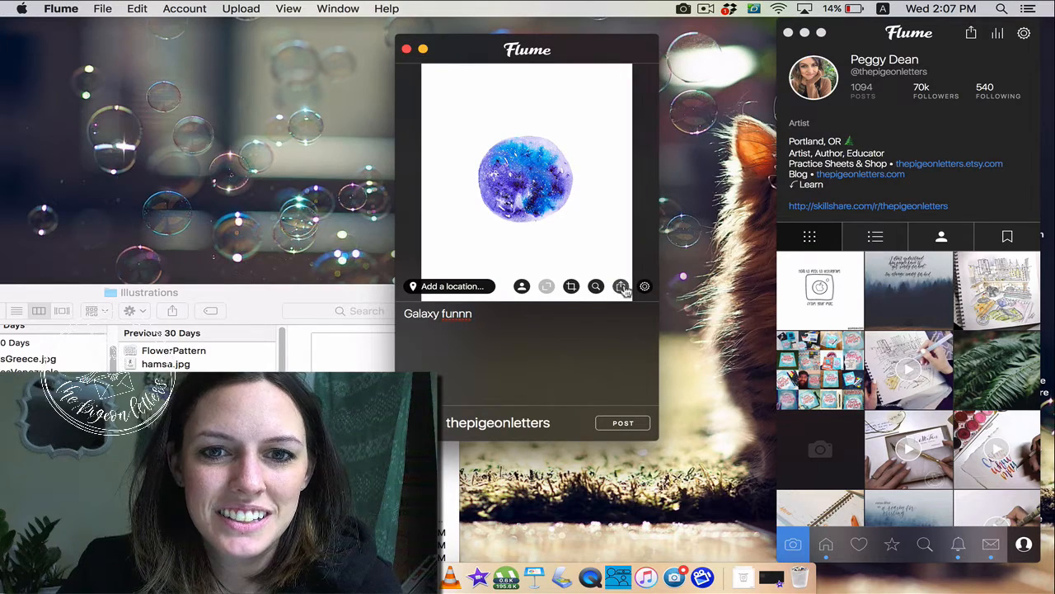
{"action": "left_click", "coordinate": [645, 287]}
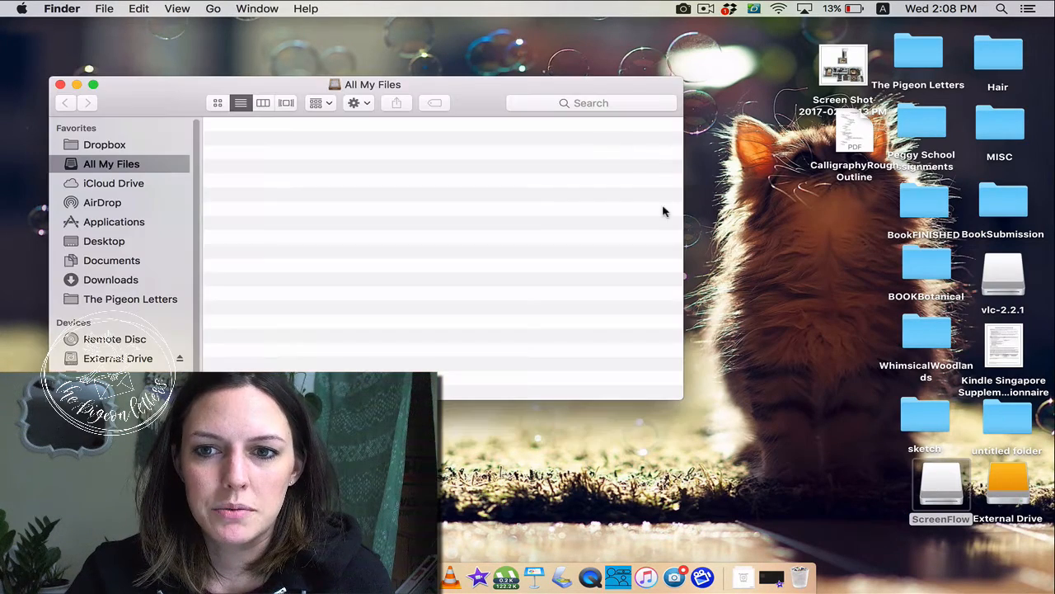
Step: Search Finder for 'grids' by name and launch the Grids app
{"action": "type", "text": "grids"}
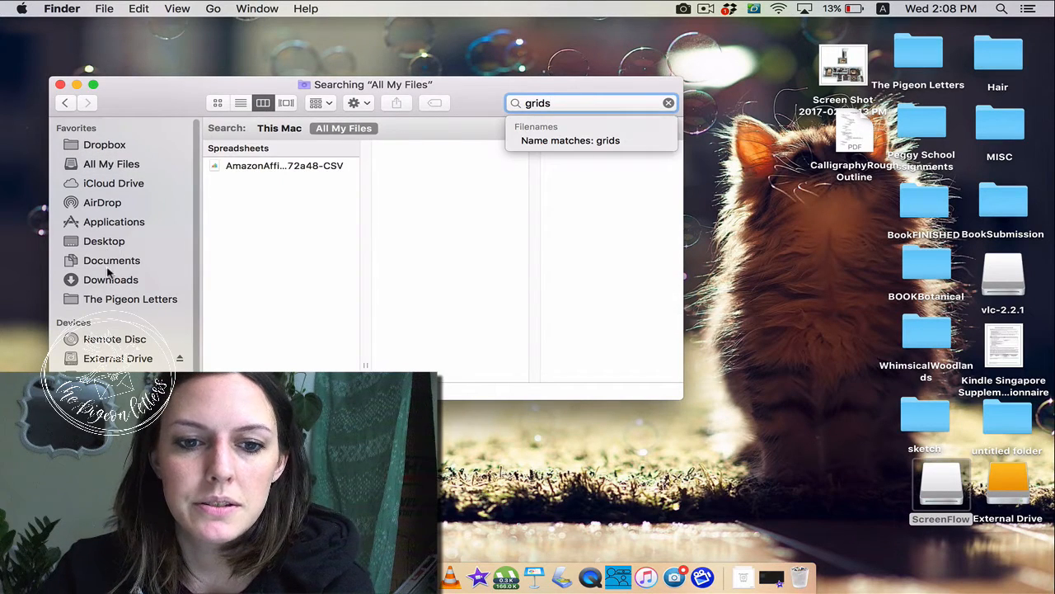
{"action": "left_click", "coordinate": [114, 221]}
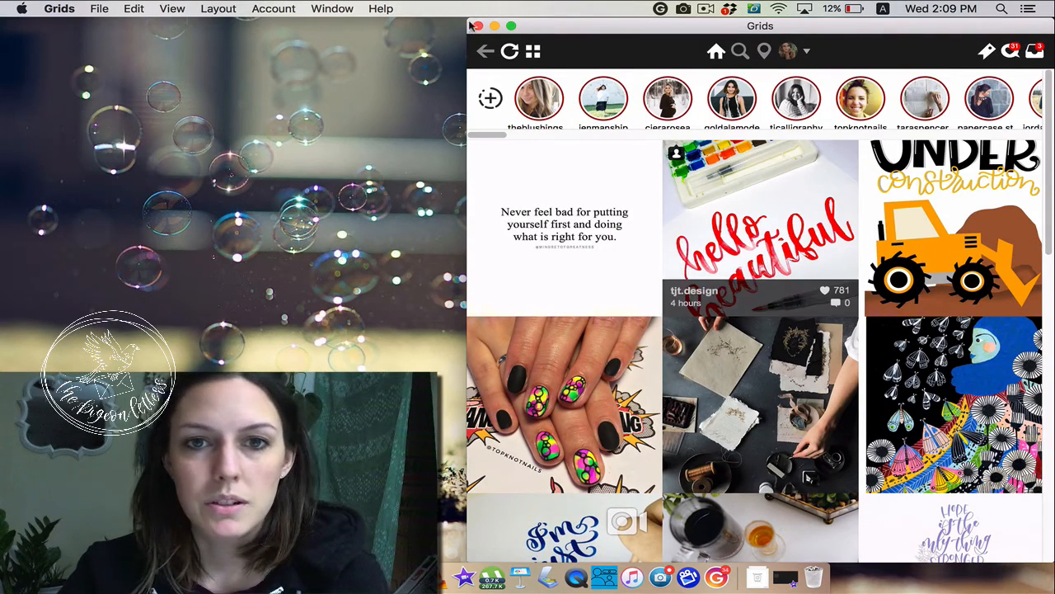
Step: Set Grids feed image spacing from 13 to 0 in Preferences, then show the thepigeonletters profile
{"action": "left_click", "coordinate": [274, 8]}
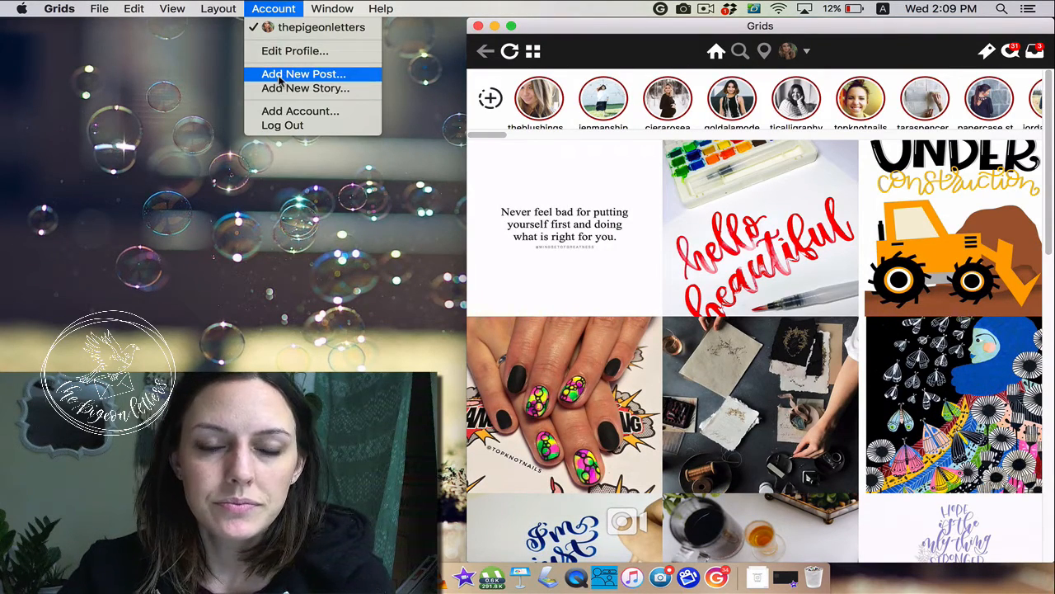
{"action": "mouse_move", "coordinate": [305, 89]}
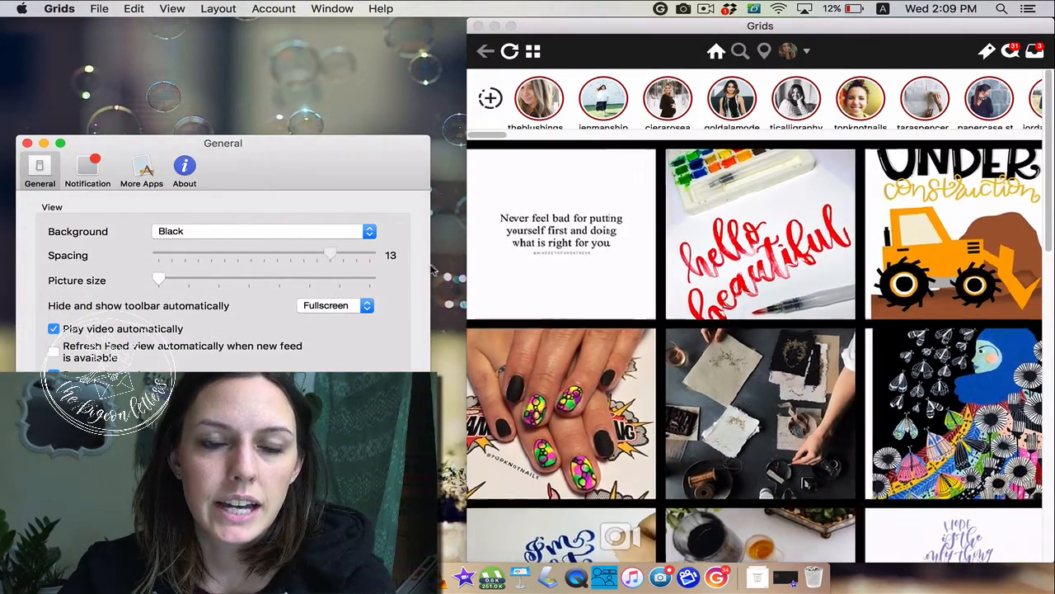
{"action": "left_click_drag", "start_coordinate": [328, 254], "coordinate": [158, 254]}
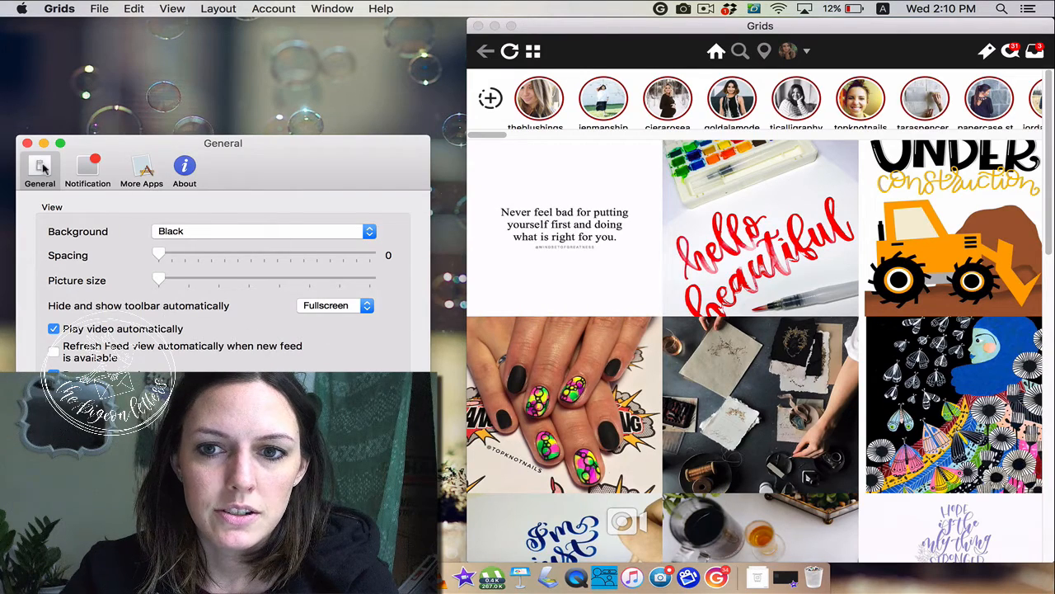
{"action": "left_click", "coordinate": [1009, 51]}
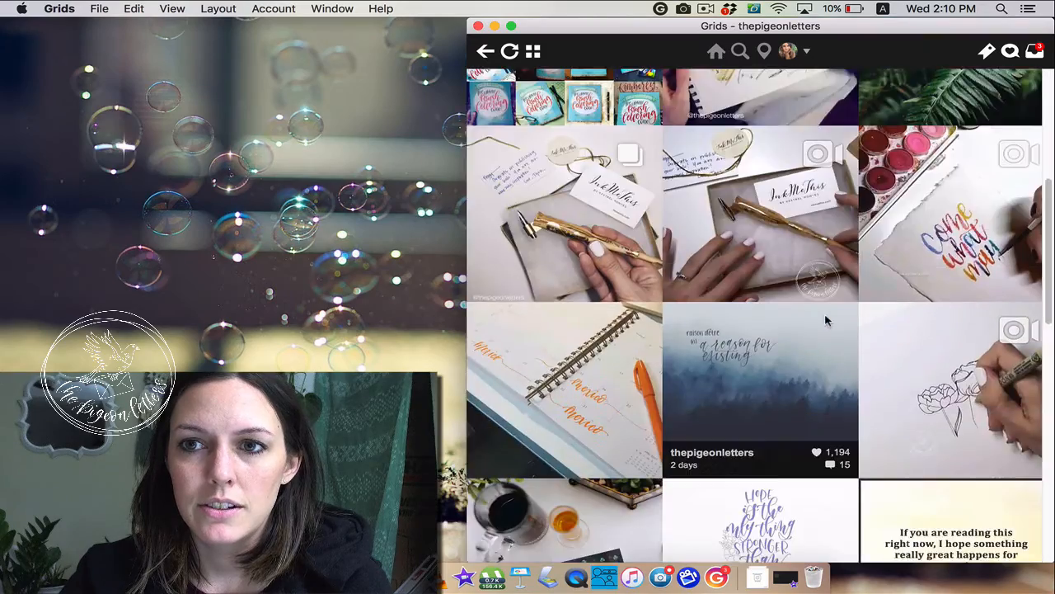
Step: Scroll the profile grid, then quit Grids leaving the desktop showing
{"action": "scroll", "scroll_direction": "down", "scroll_amount": 3}
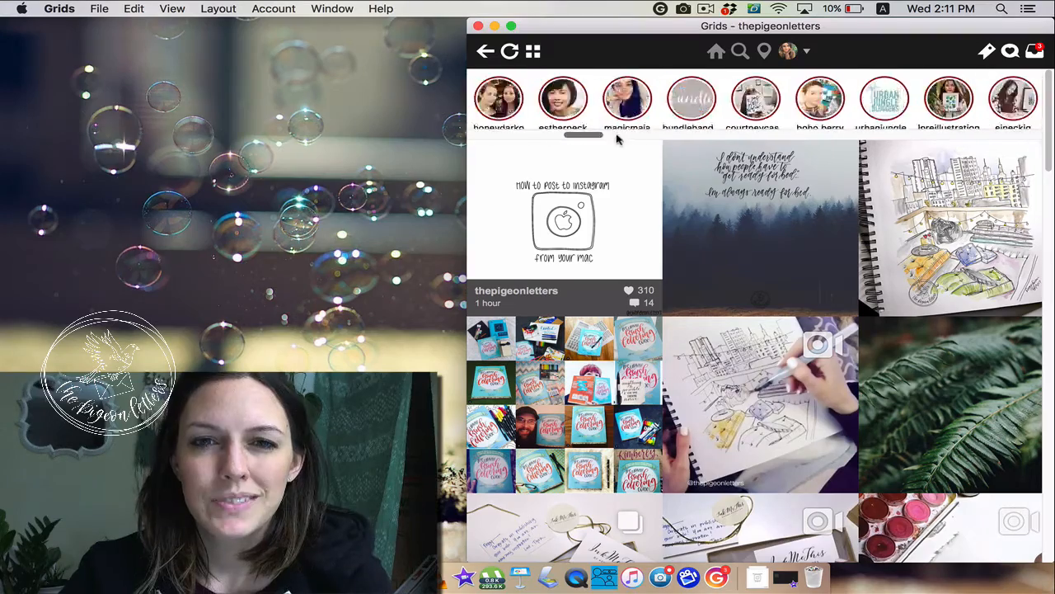
{"action": "scroll", "scroll_direction": "down", "scroll_amount": 3}
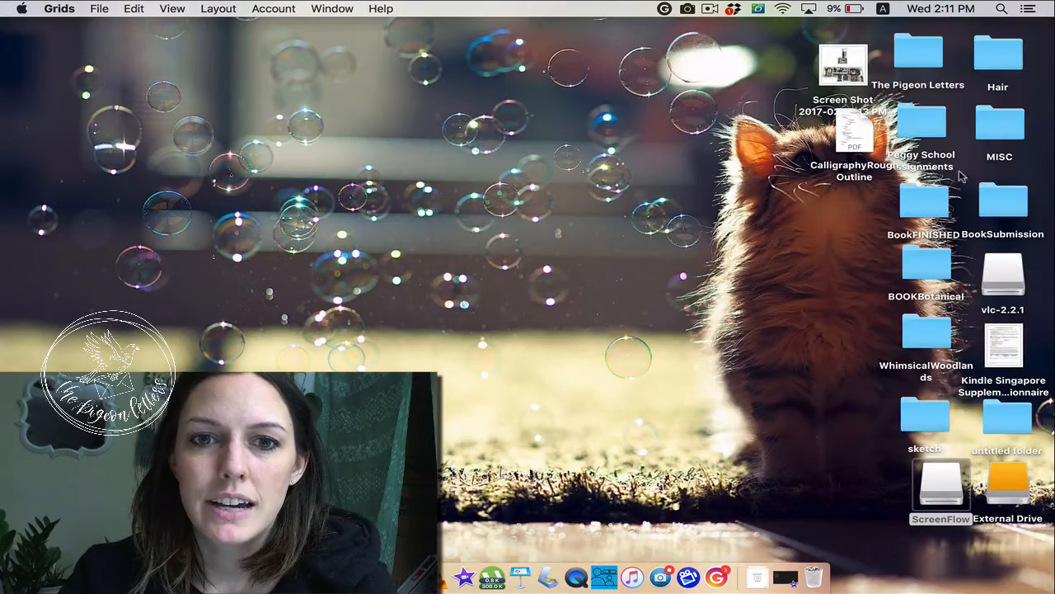
{"action": "mouse_move", "coordinate": [594, 208]}
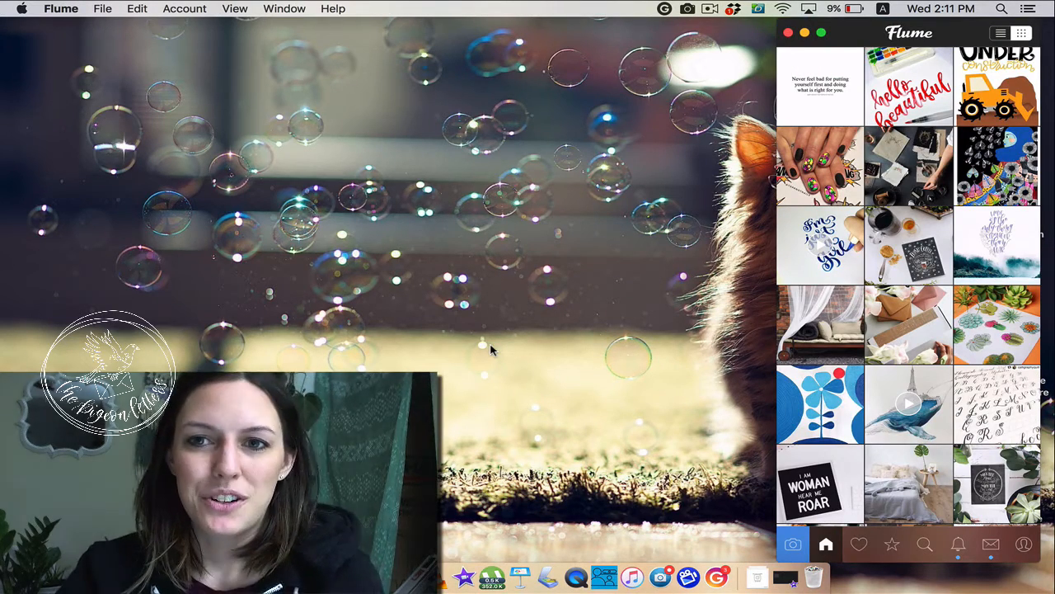
{"action": "mouse_move", "coordinate": [668, 86]}
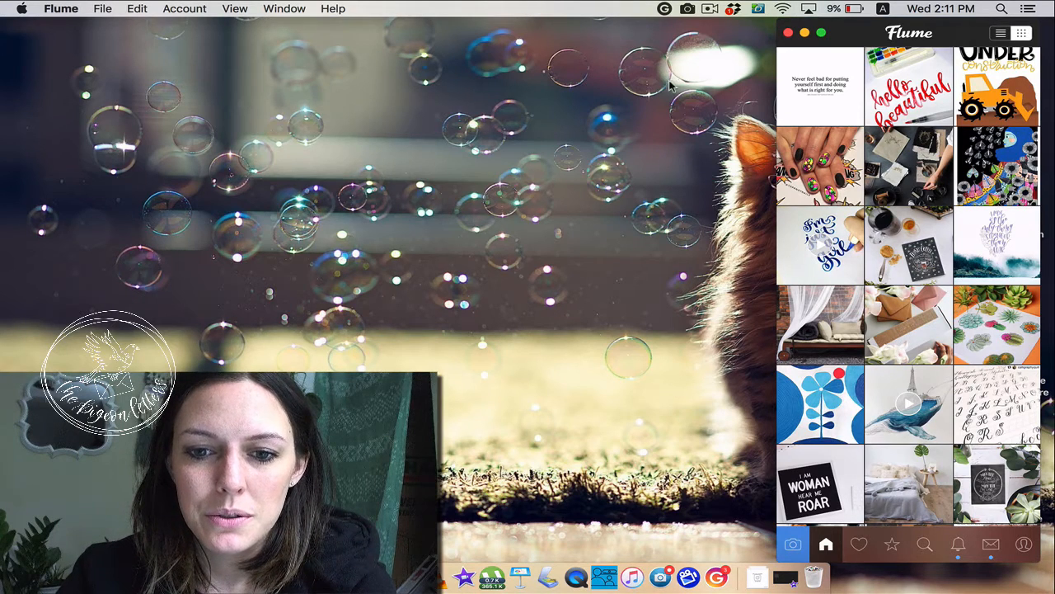